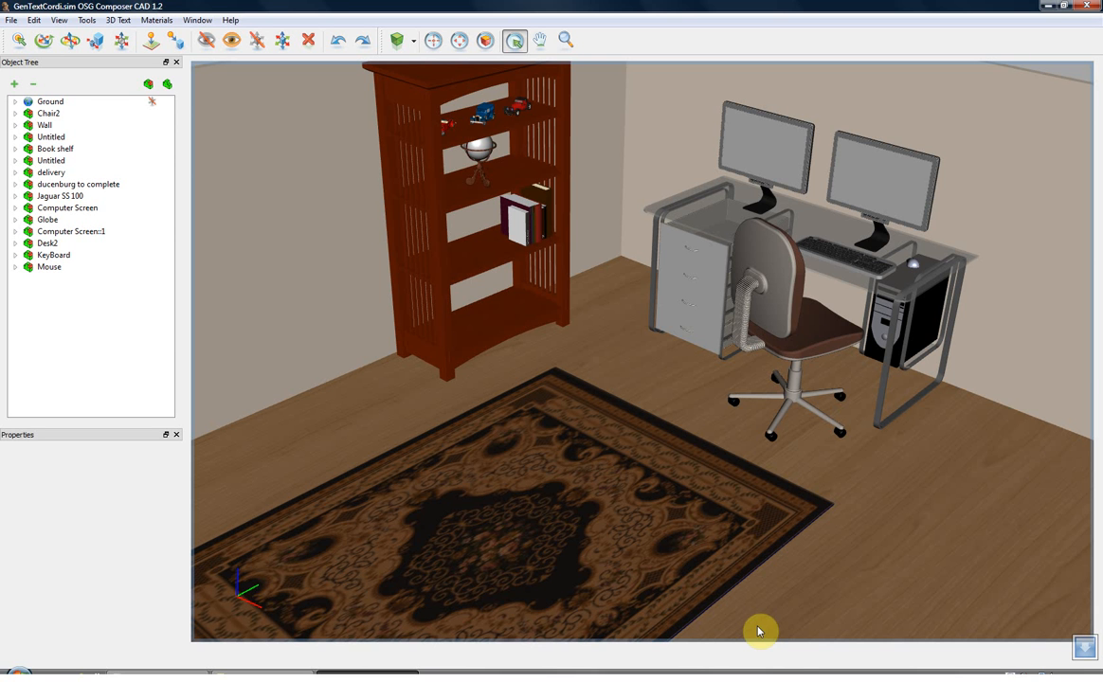
mouse_move(555, 579)
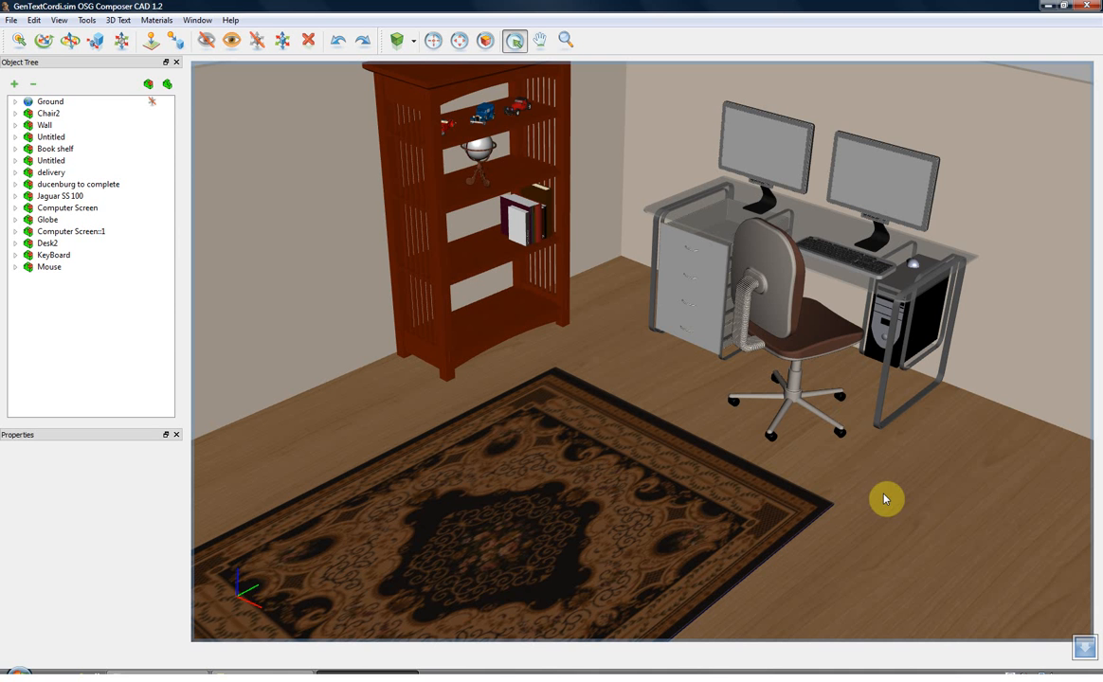
mouse_move(818, 199)
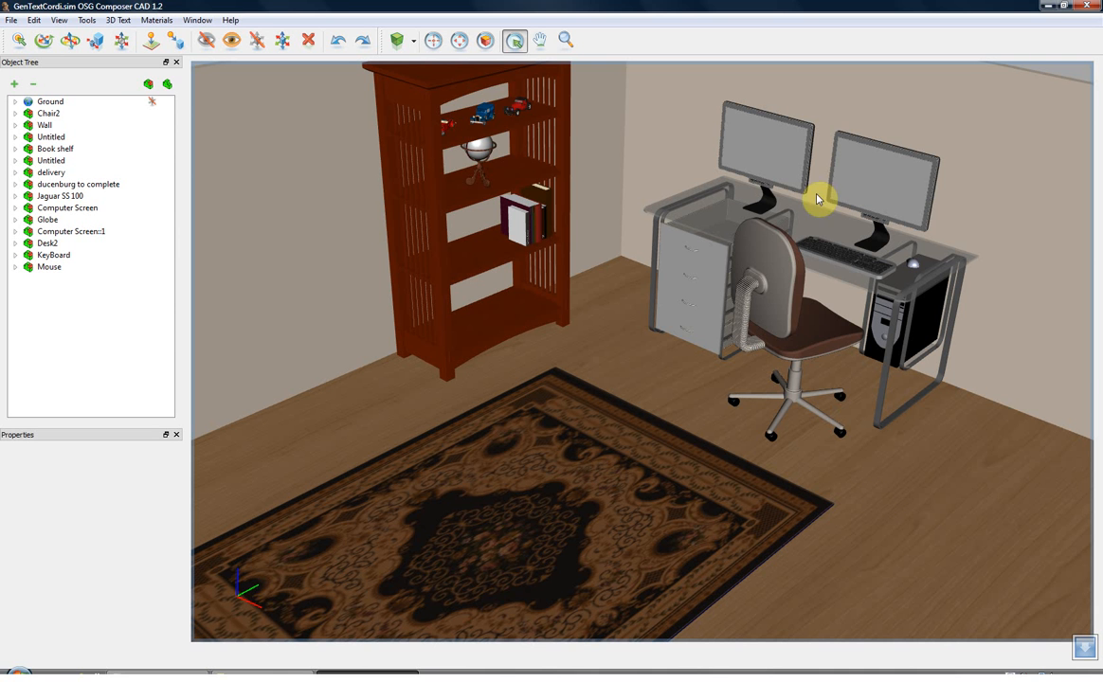
mouse_move(801, 157)
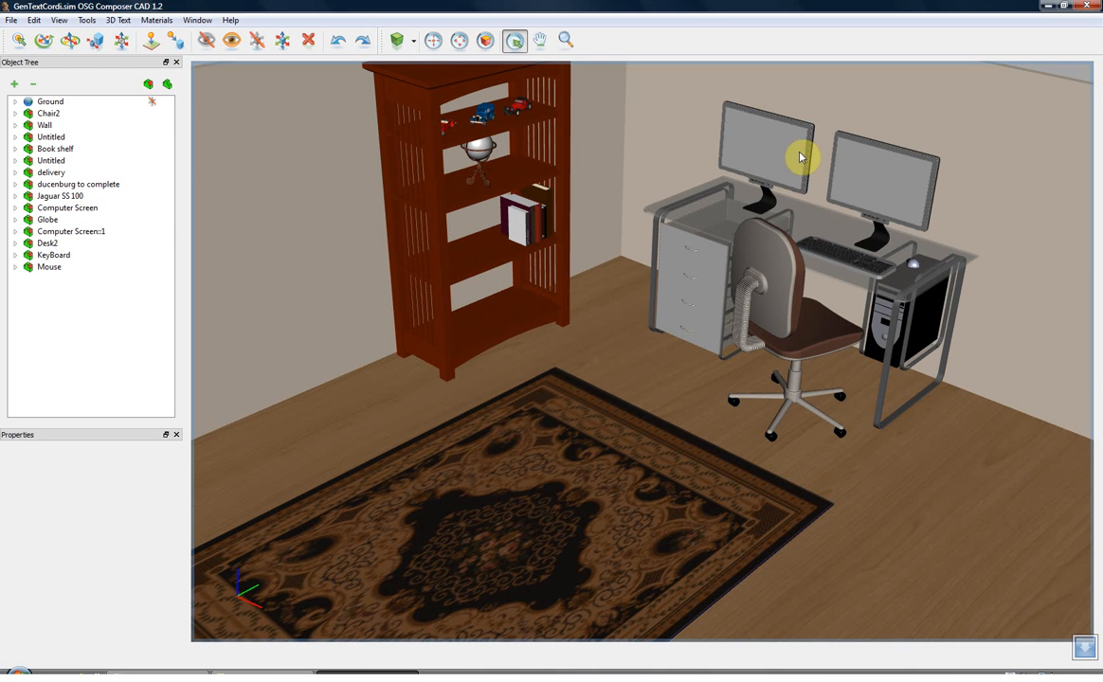
mouse_move(720, 257)
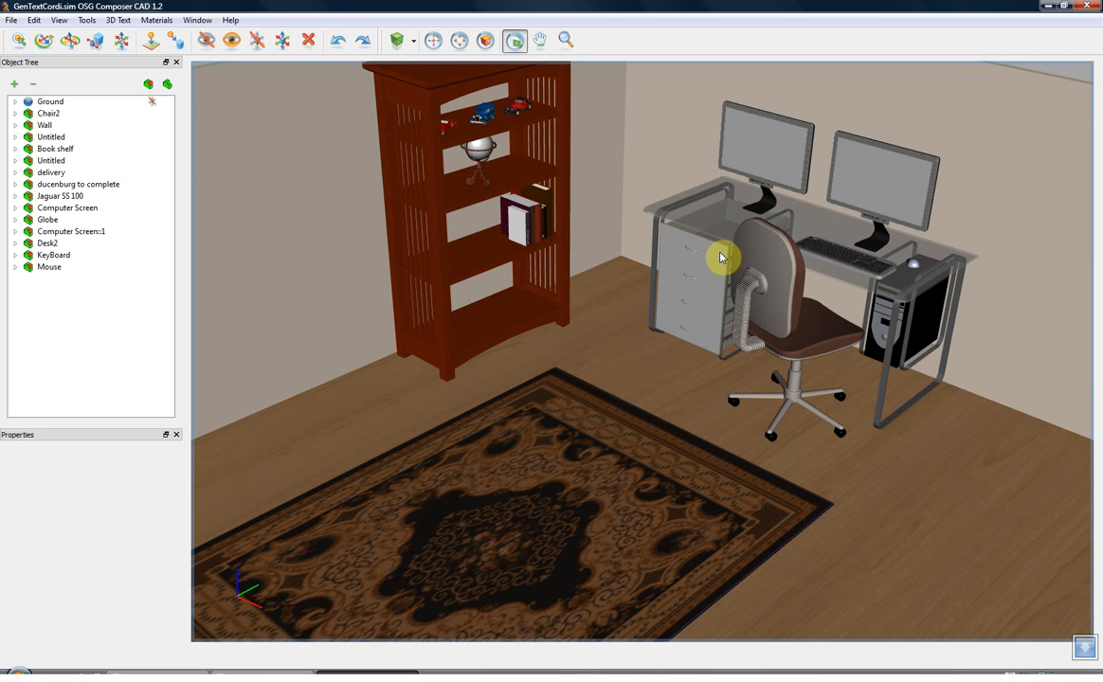
mouse_move(708, 341)
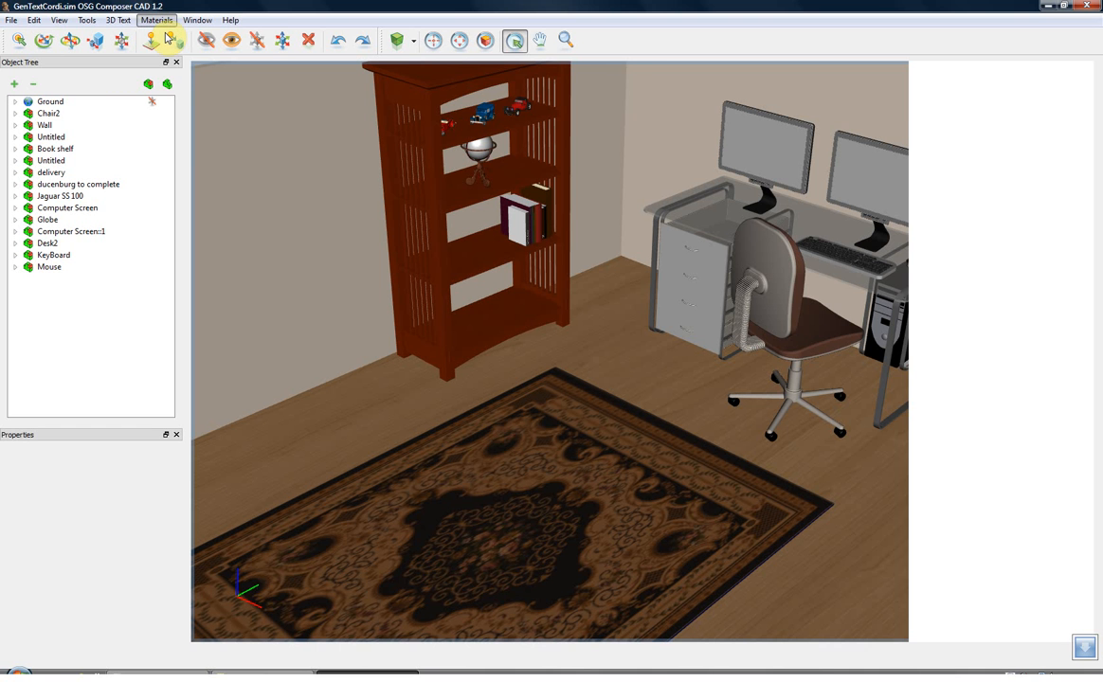
Delete the duplicate screen2 material, replacing it with screen1 on the second monitor
click(156, 20)
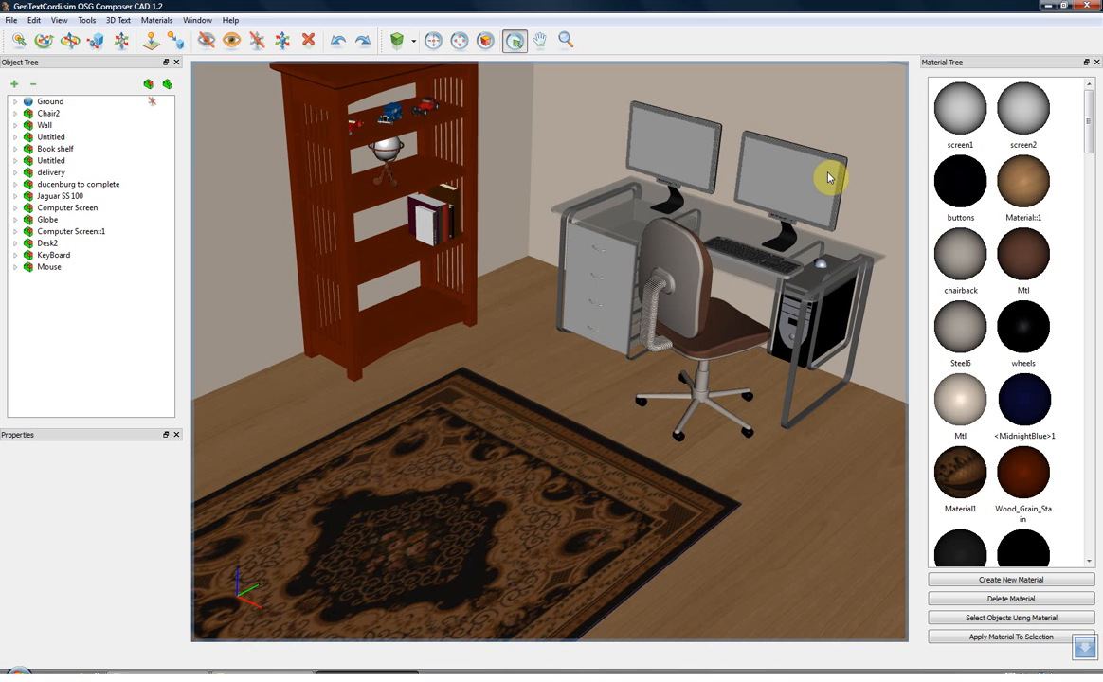
mouse_move(799, 187)
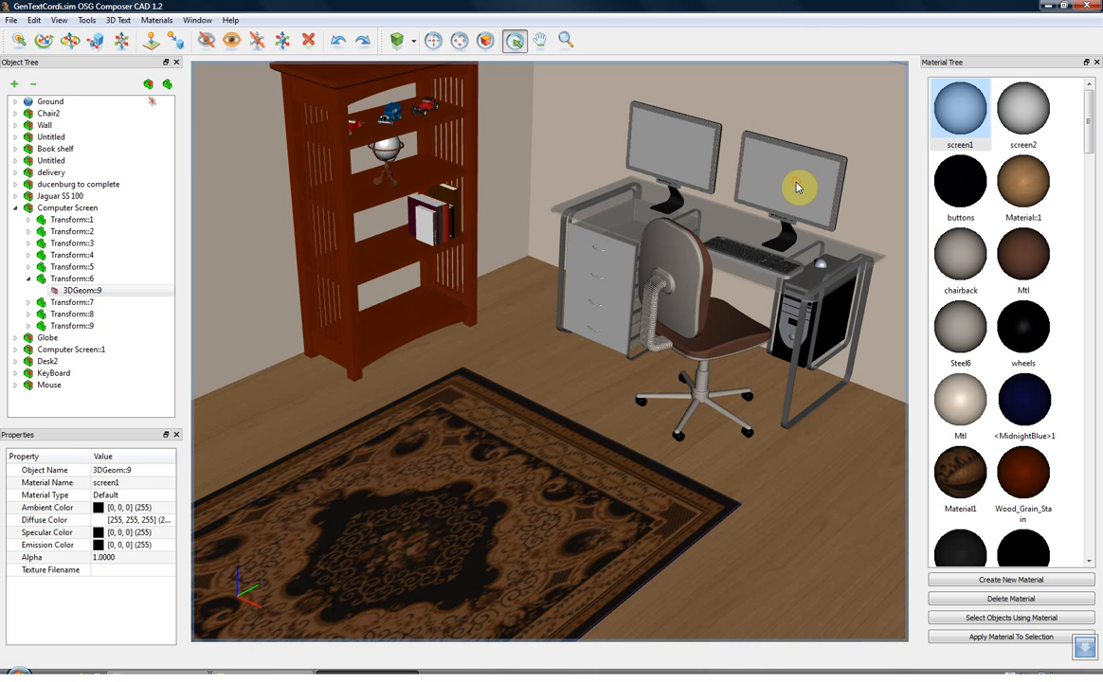
click(1022, 108)
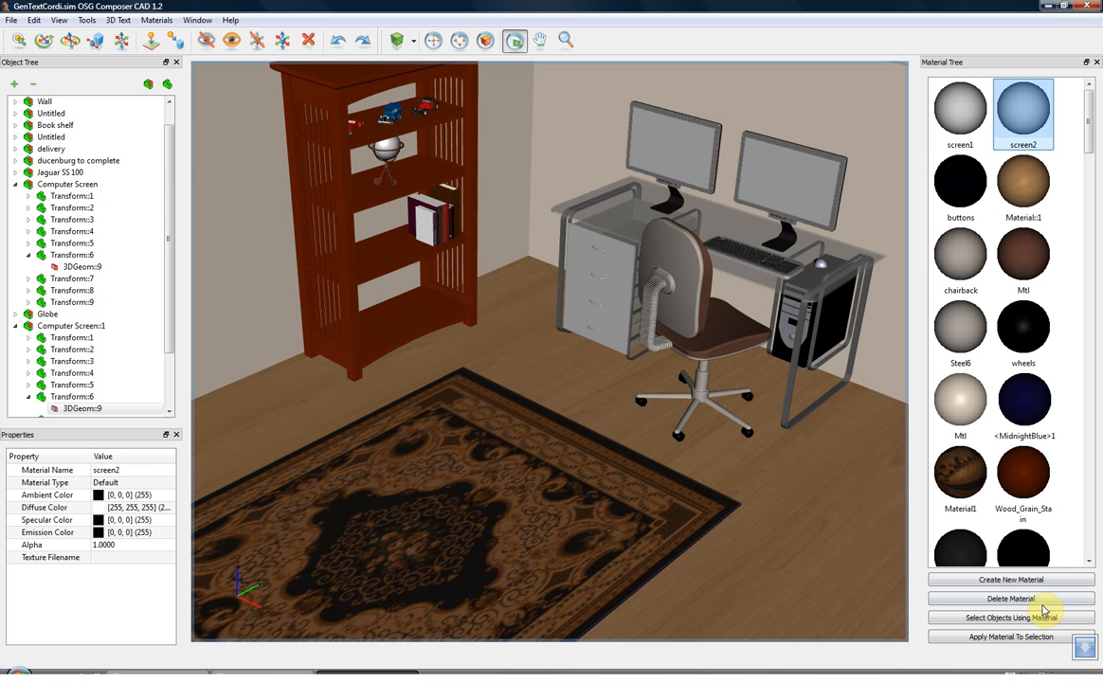
click(1010, 598)
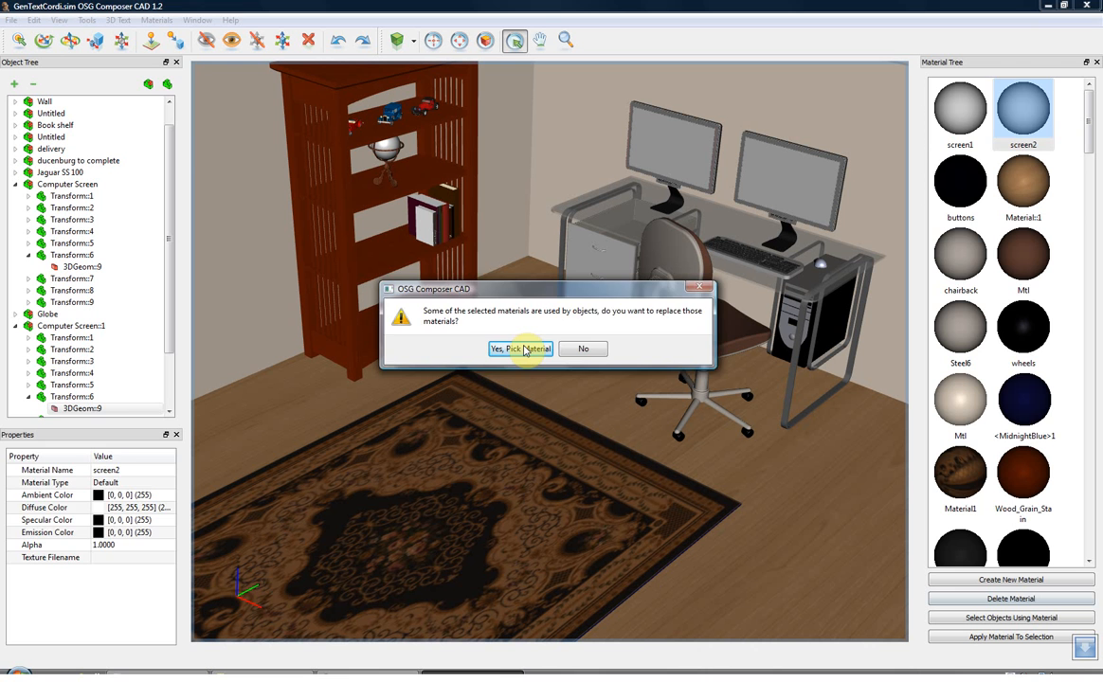
click(520, 349)
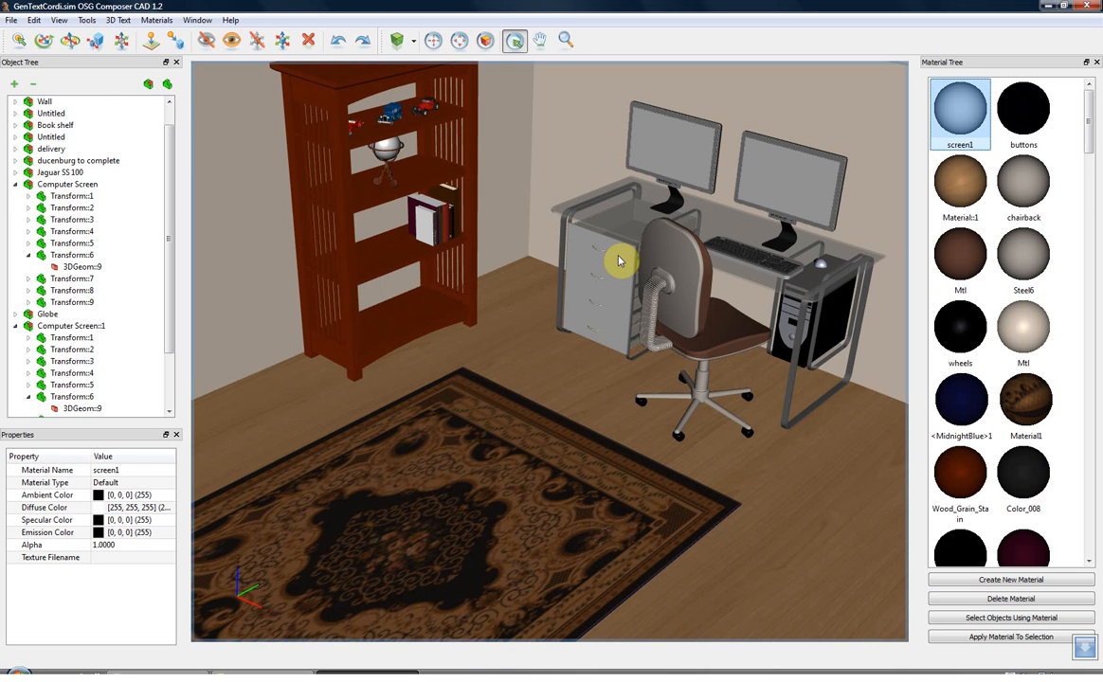
click(616, 313)
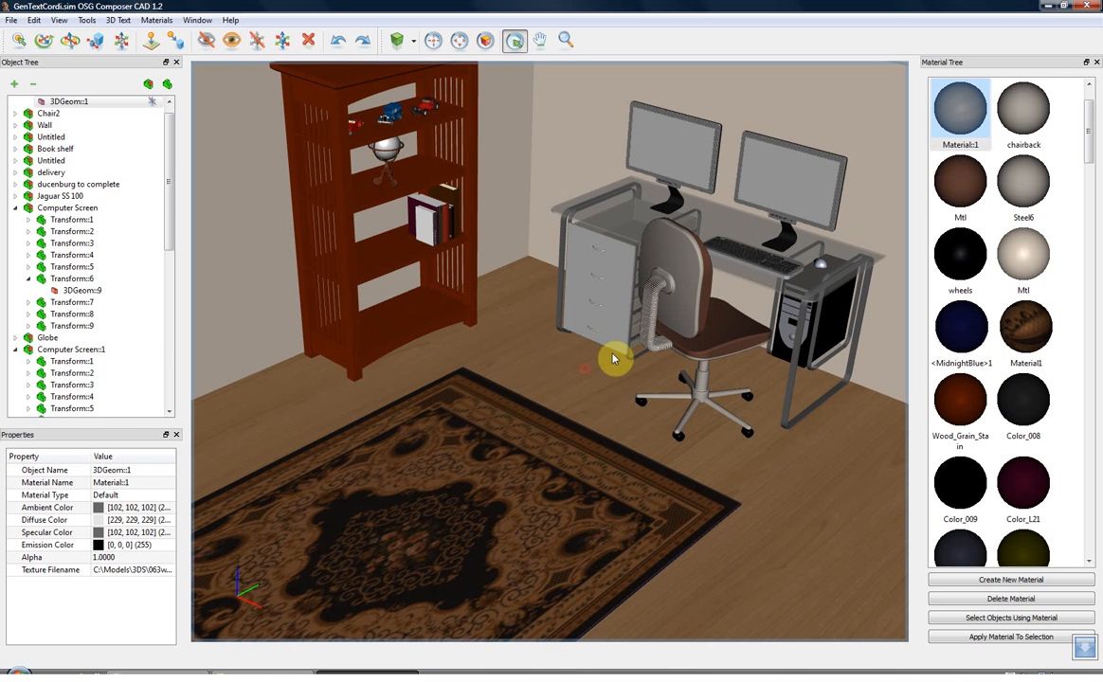
Open Generate Texture Coordinates for the selected desk drawer geometry
click(86, 20)
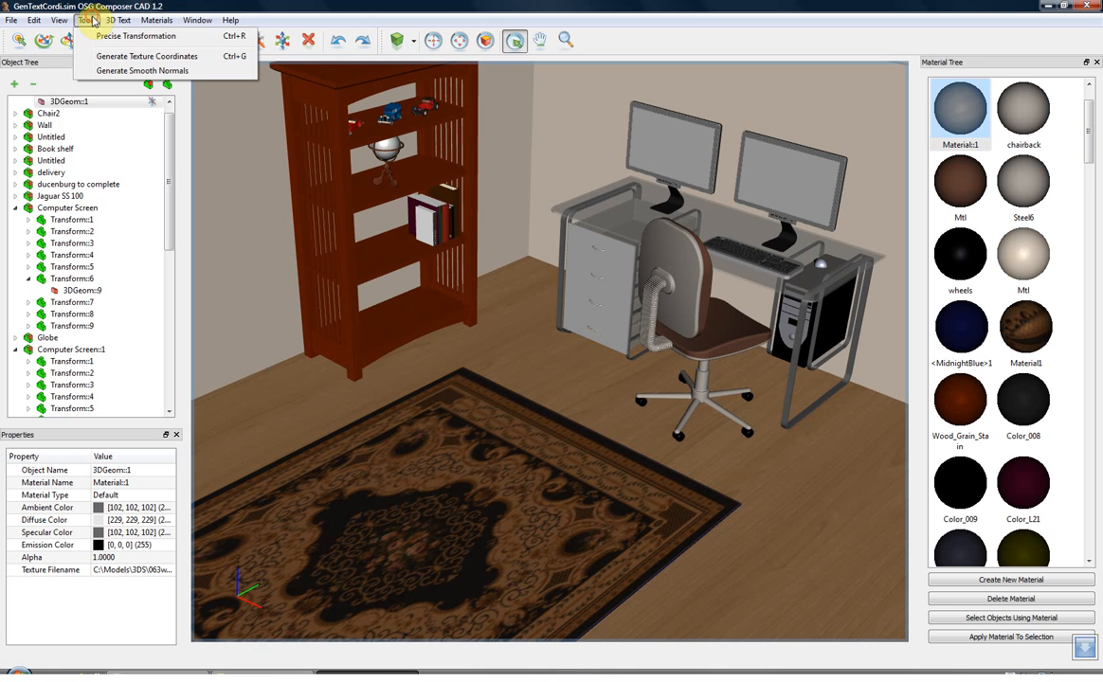
mouse_move(146, 56)
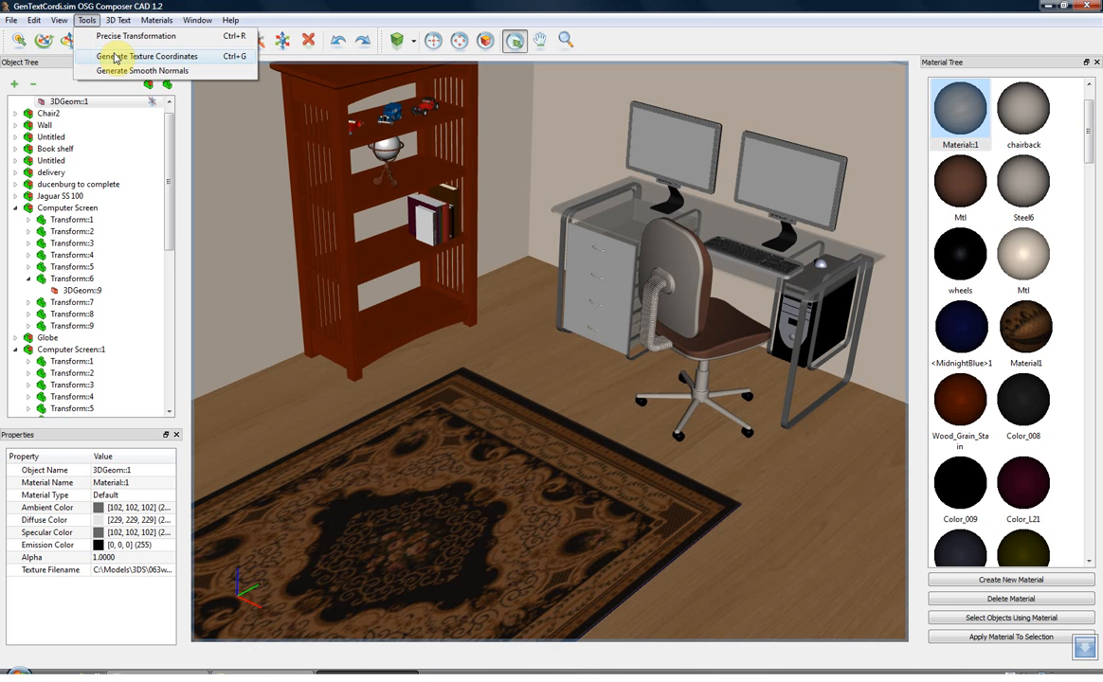
click(147, 56)
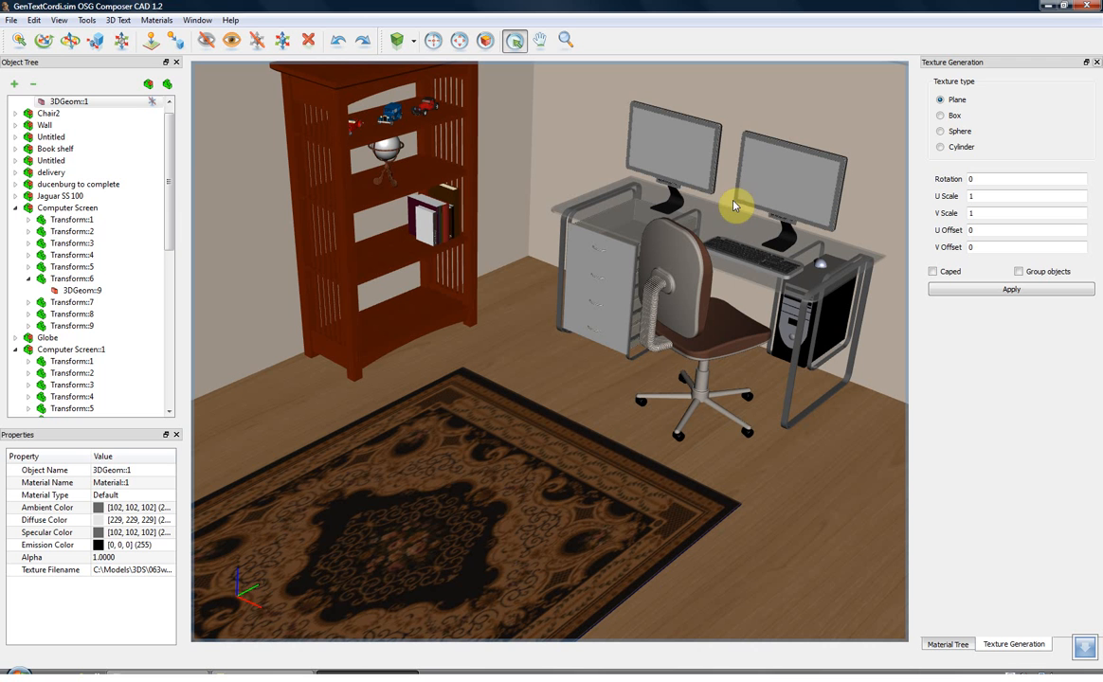
mouse_move(682, 157)
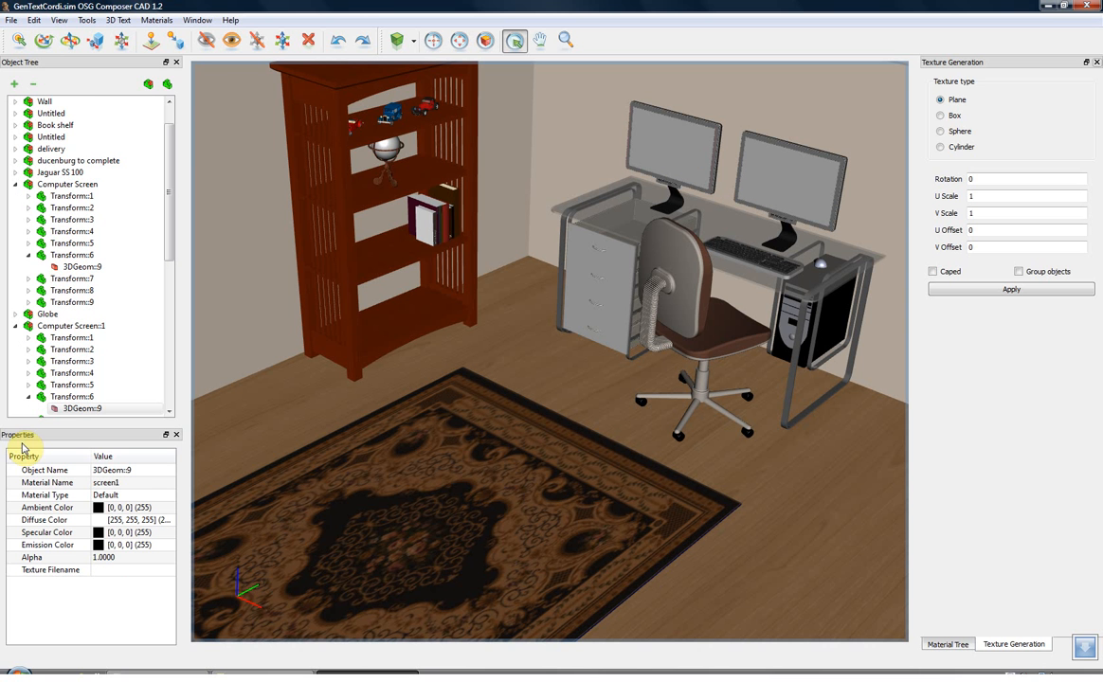
Set the screen1 material's texture file to ScreenShot.jpg
click(51, 570)
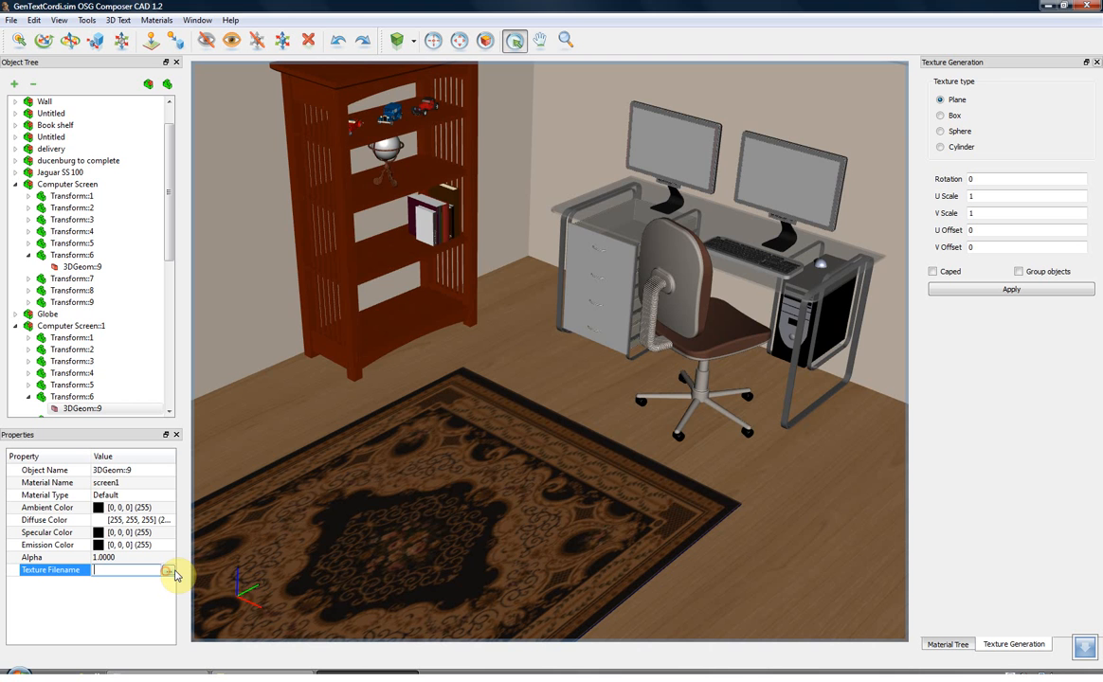
click(168, 570)
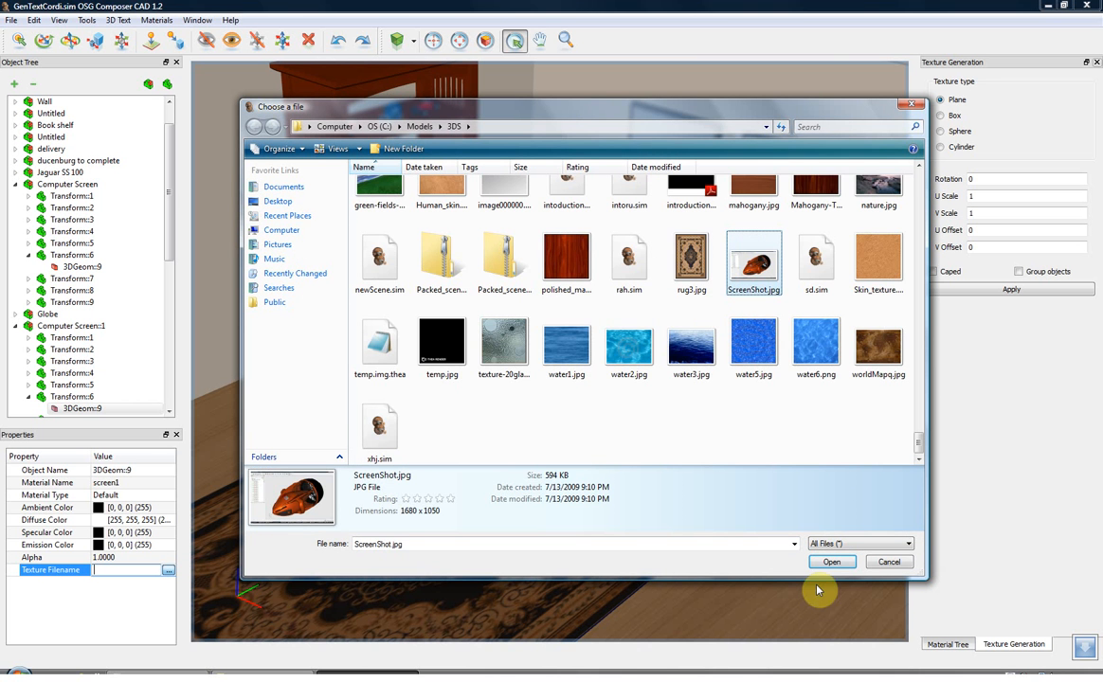
click(831, 562)
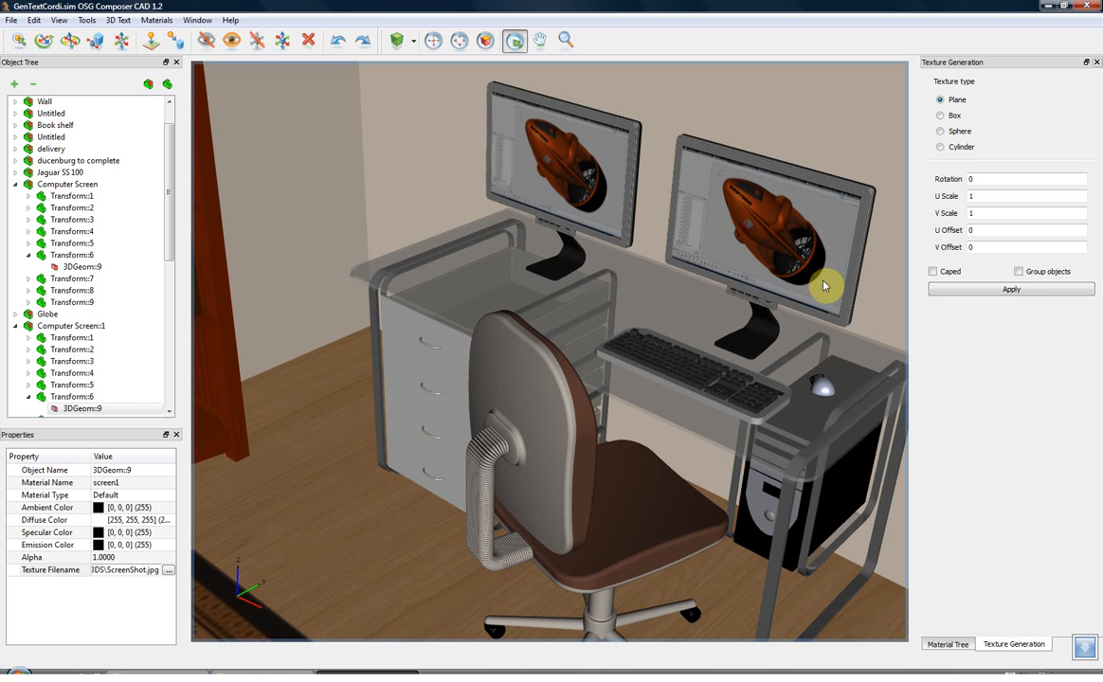
mouse_move(829, 275)
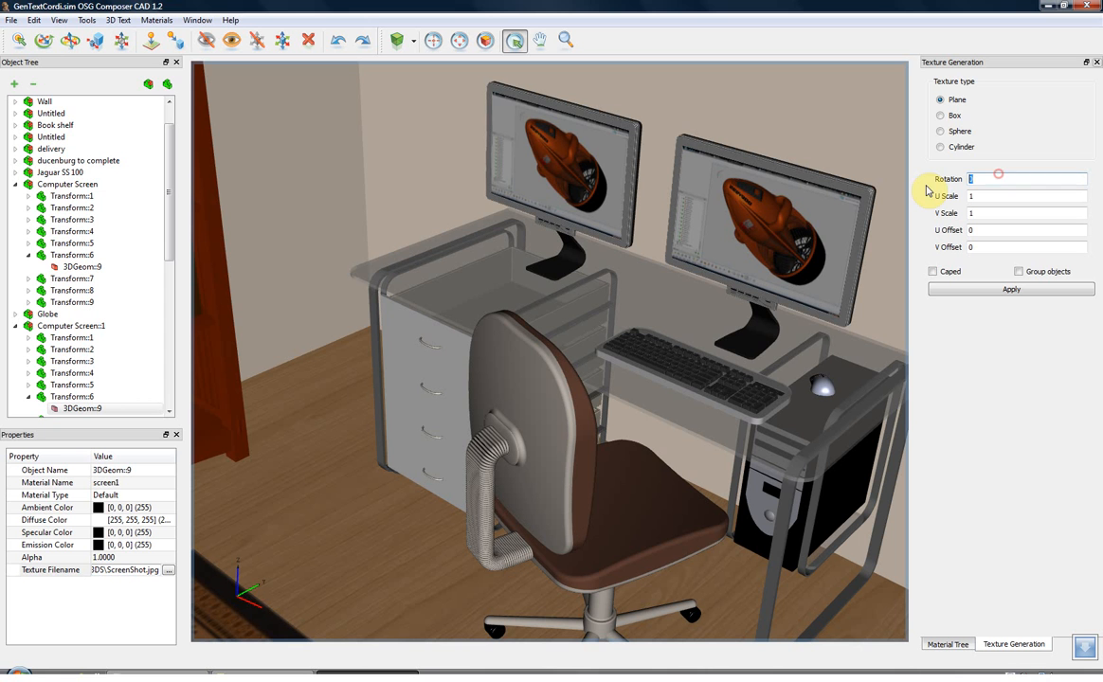
Regenerate the screen texture as a plane with rotation 180 and U scale -1
text(180)
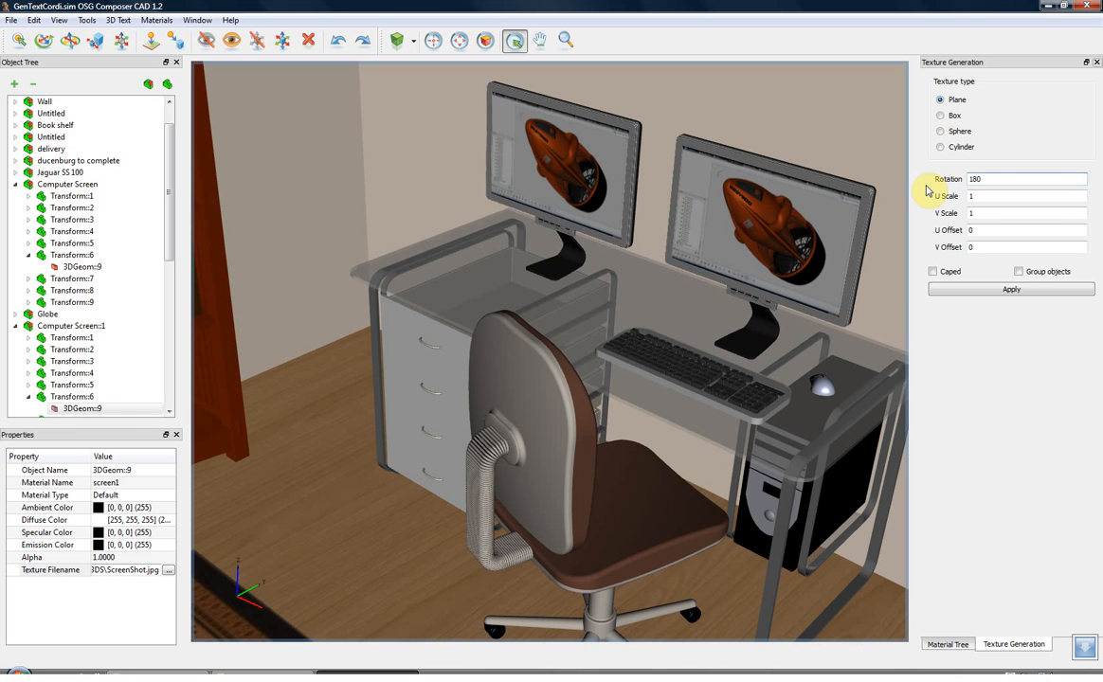
mouse_move(811, 235)
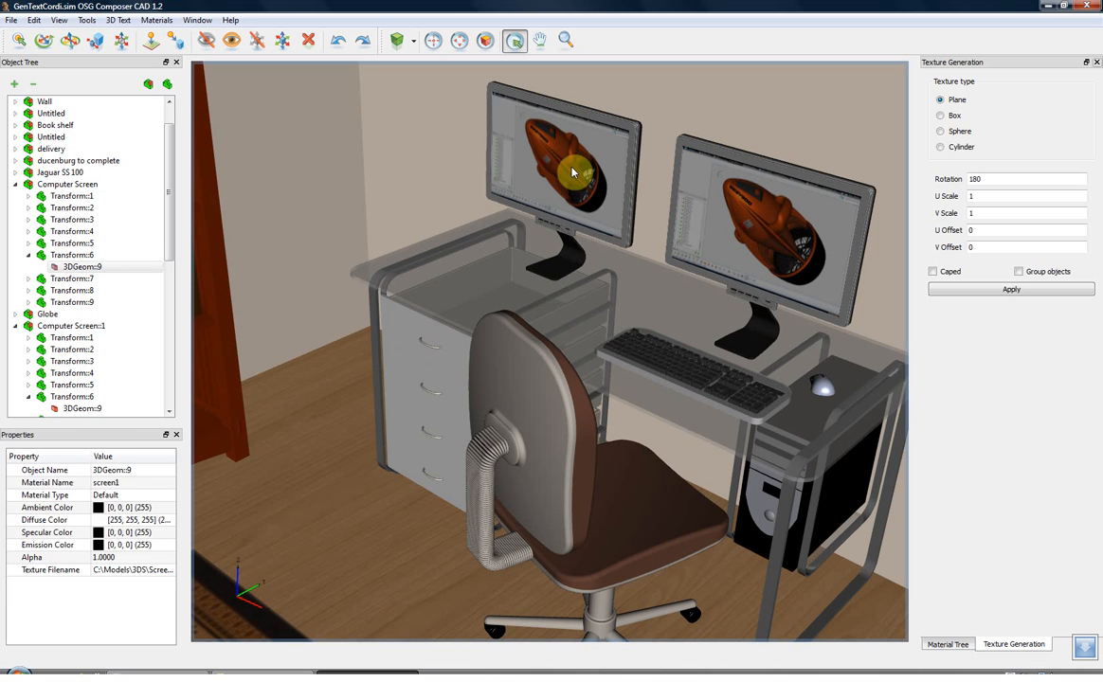
click(1010, 289)
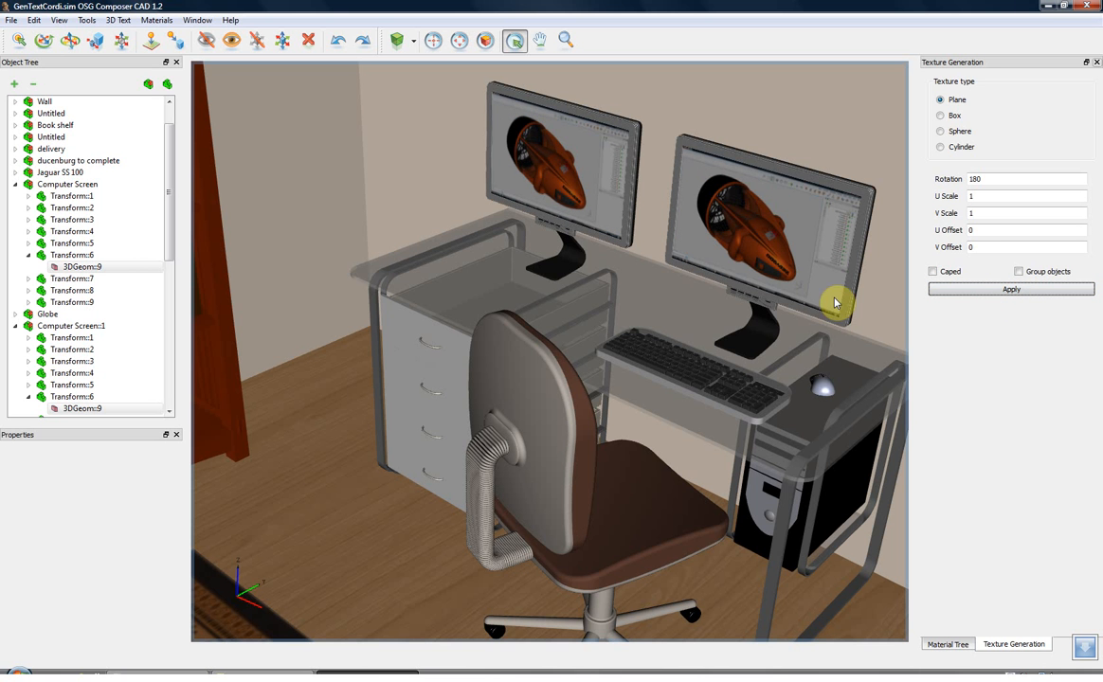
mouse_move(714, 221)
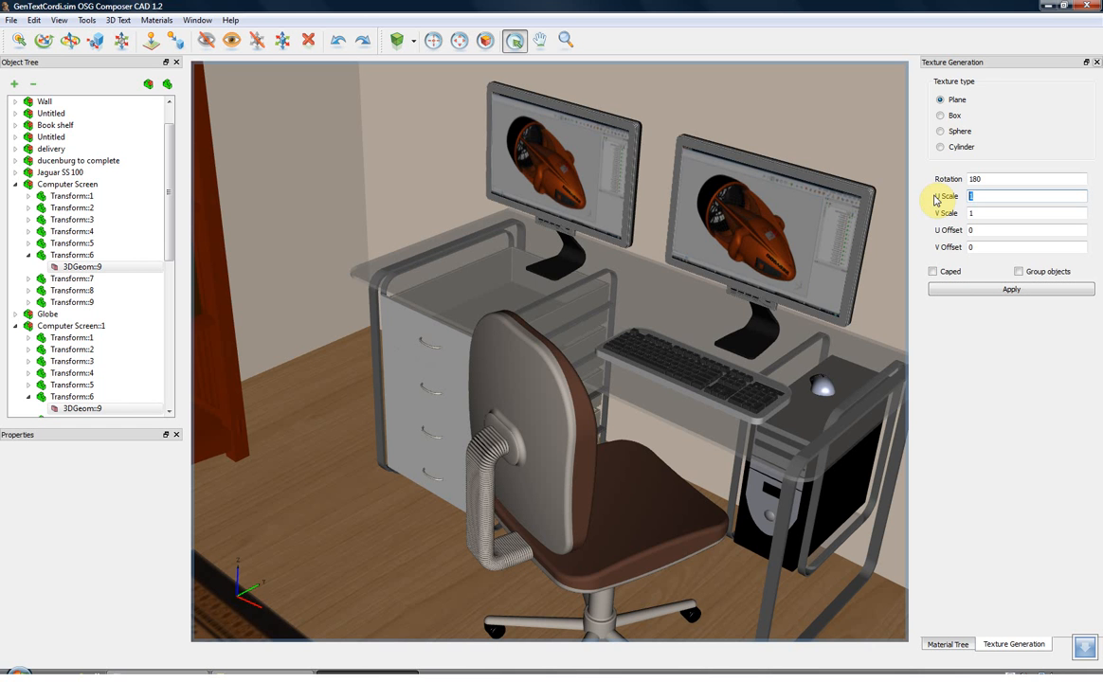
text(-1)
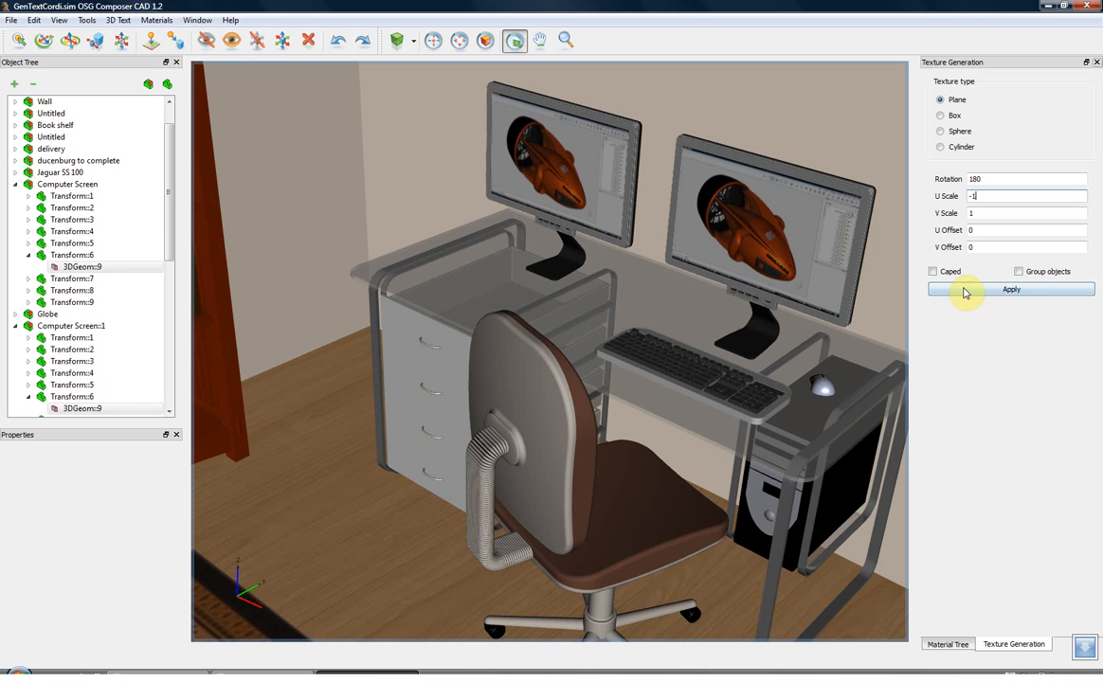
click(1010, 289)
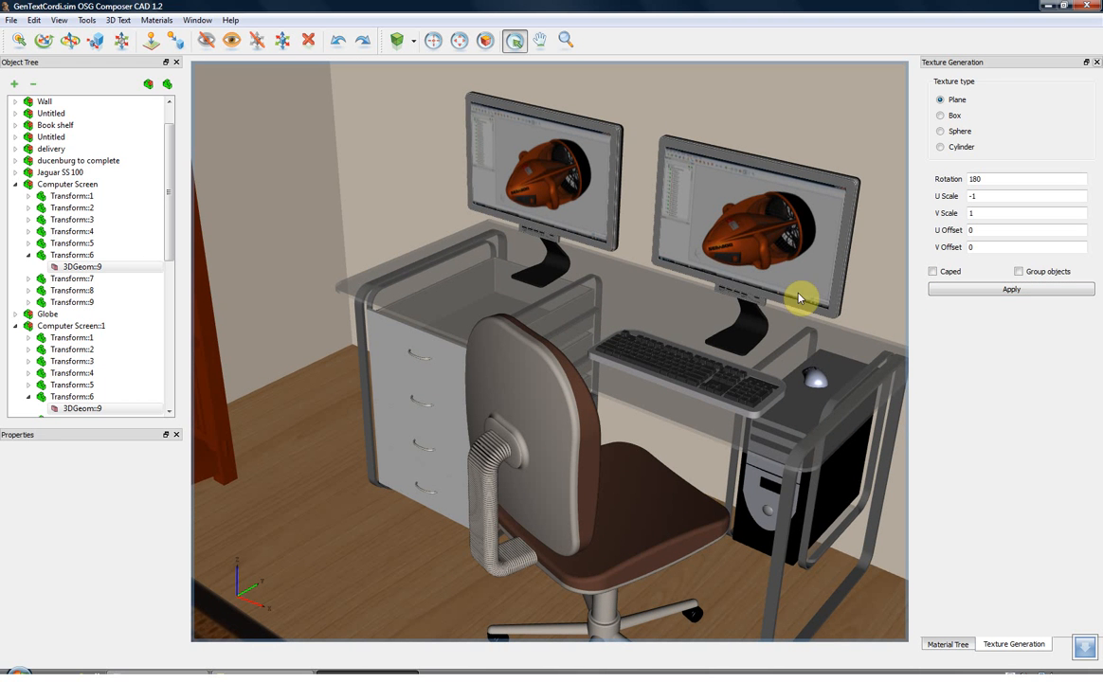
mouse_move(723, 263)
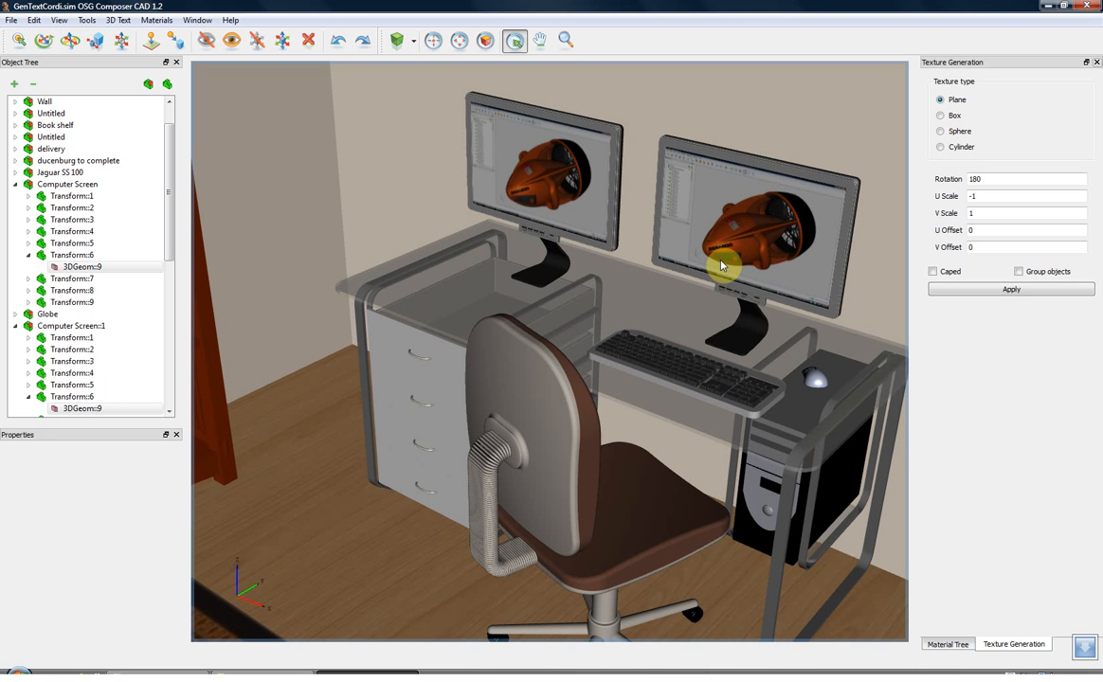
mouse_move(569, 212)
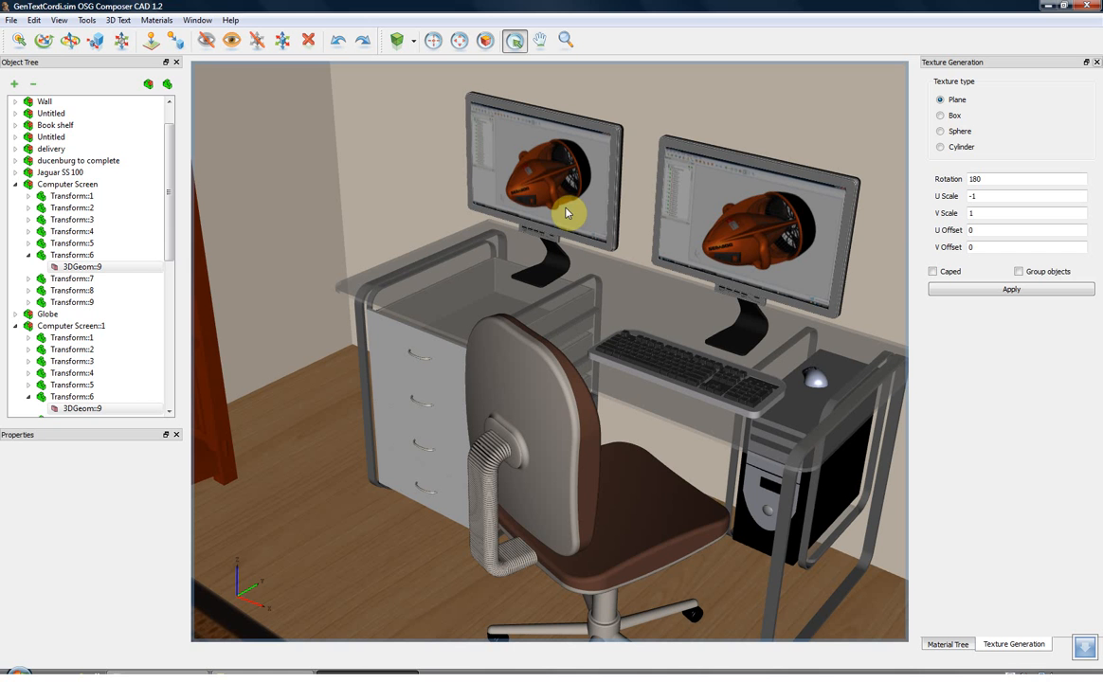
mouse_move(683, 208)
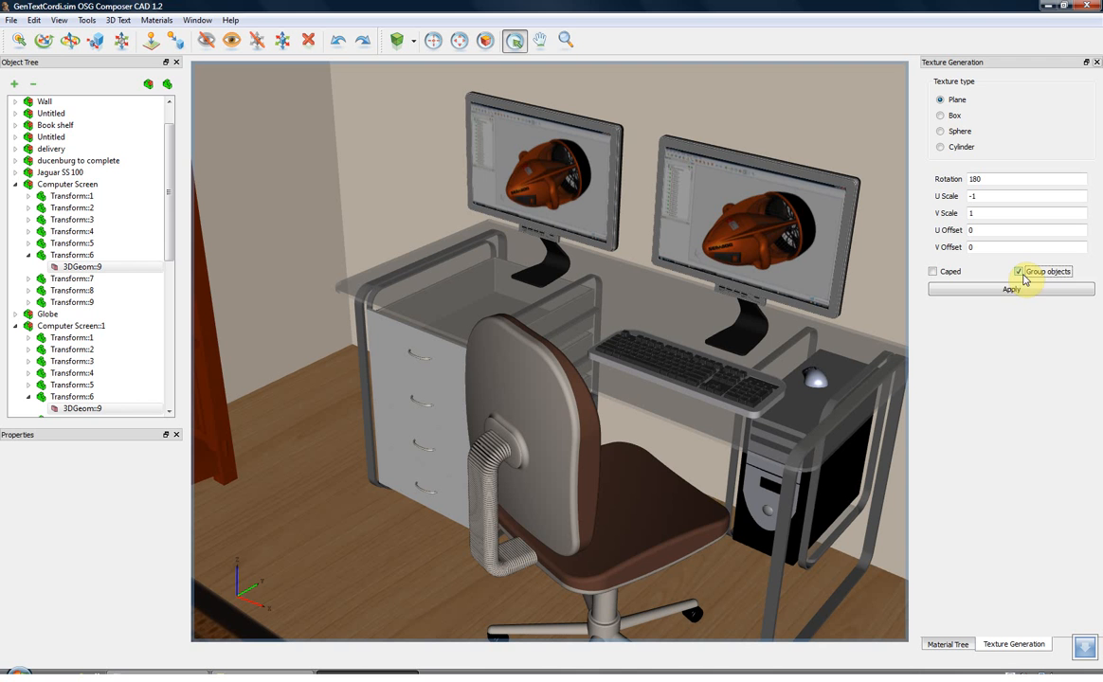
click(1010, 289)
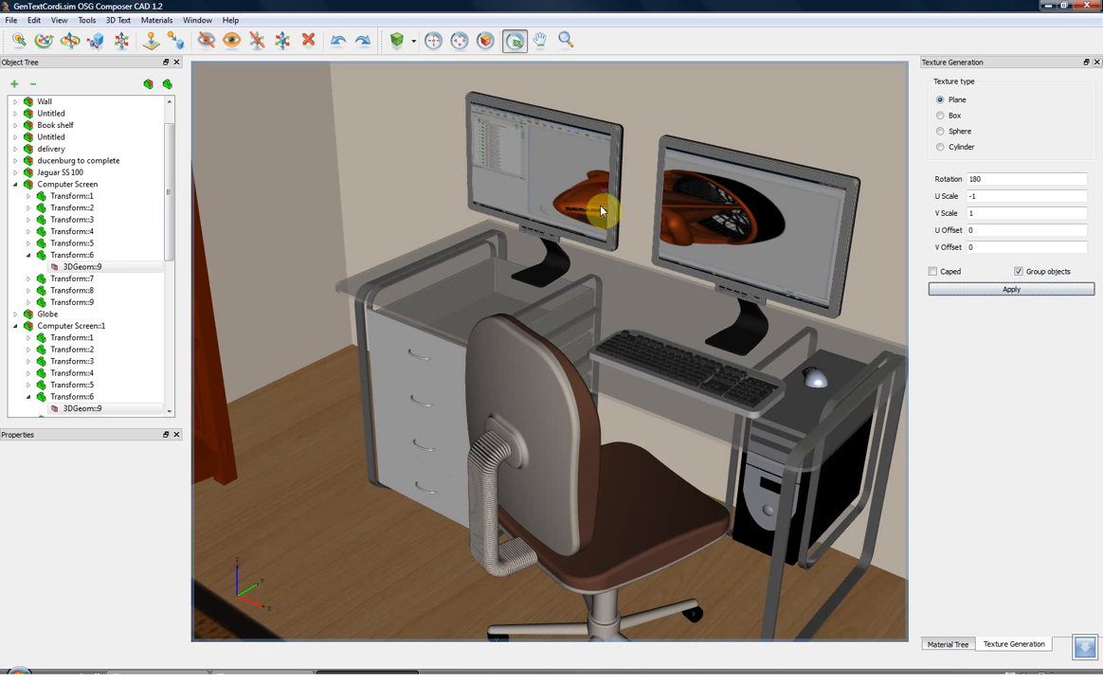
mouse_move(721, 215)
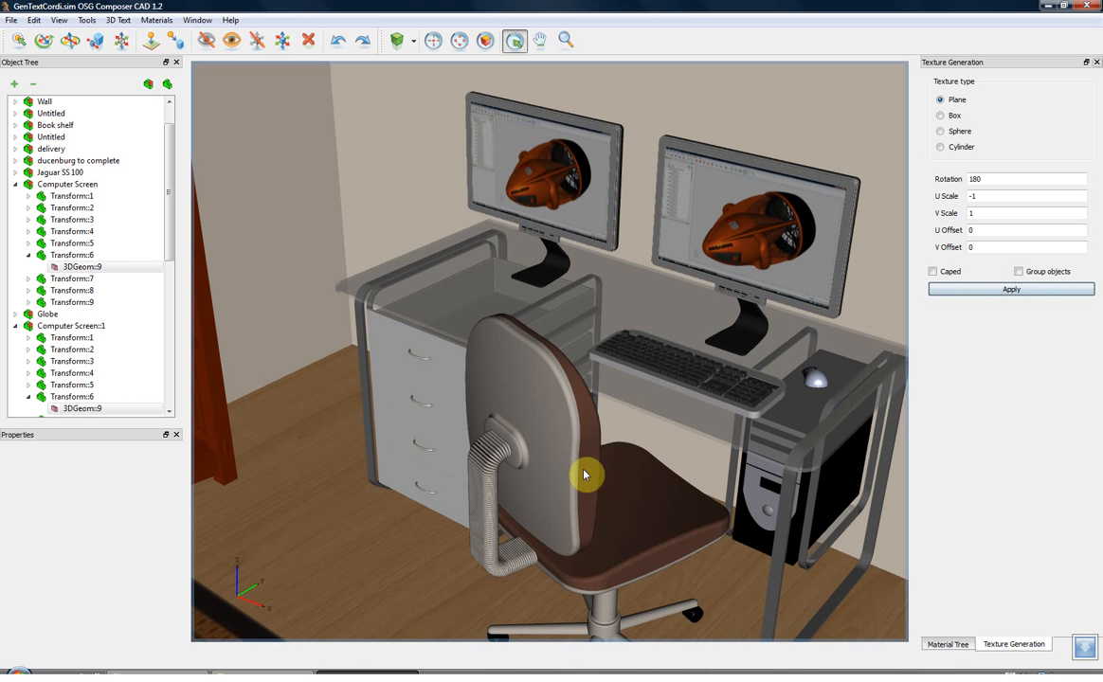
Load the 057w.jpg light wood image as the drawer faces' texture
drag(586, 474, 575, 398)
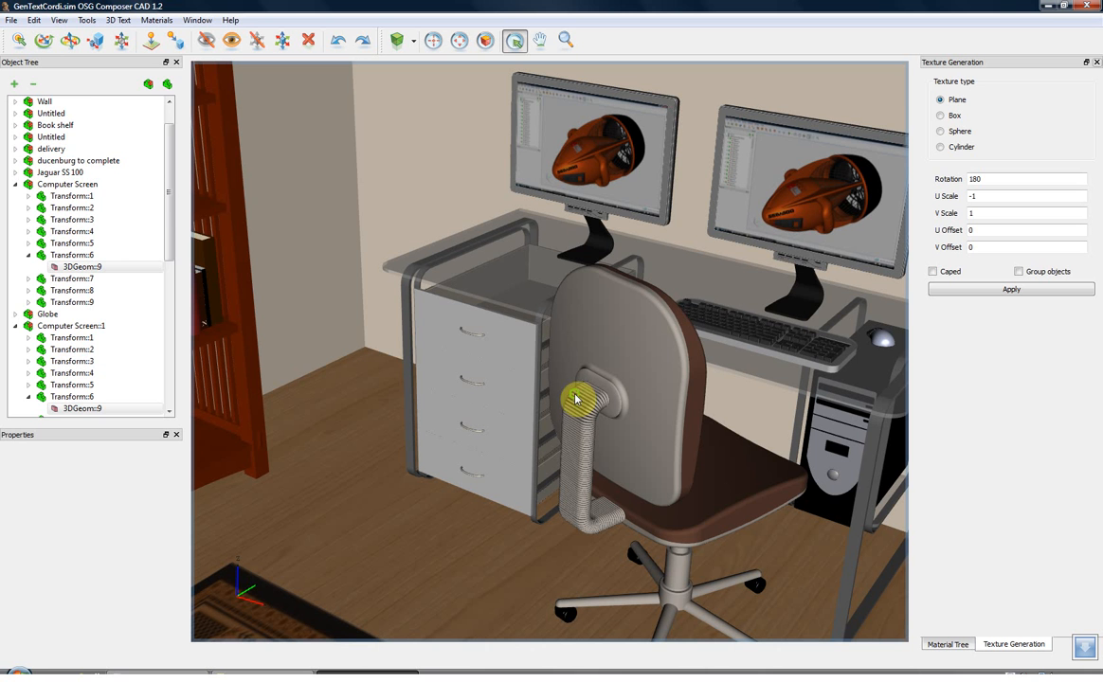
mouse_move(517, 343)
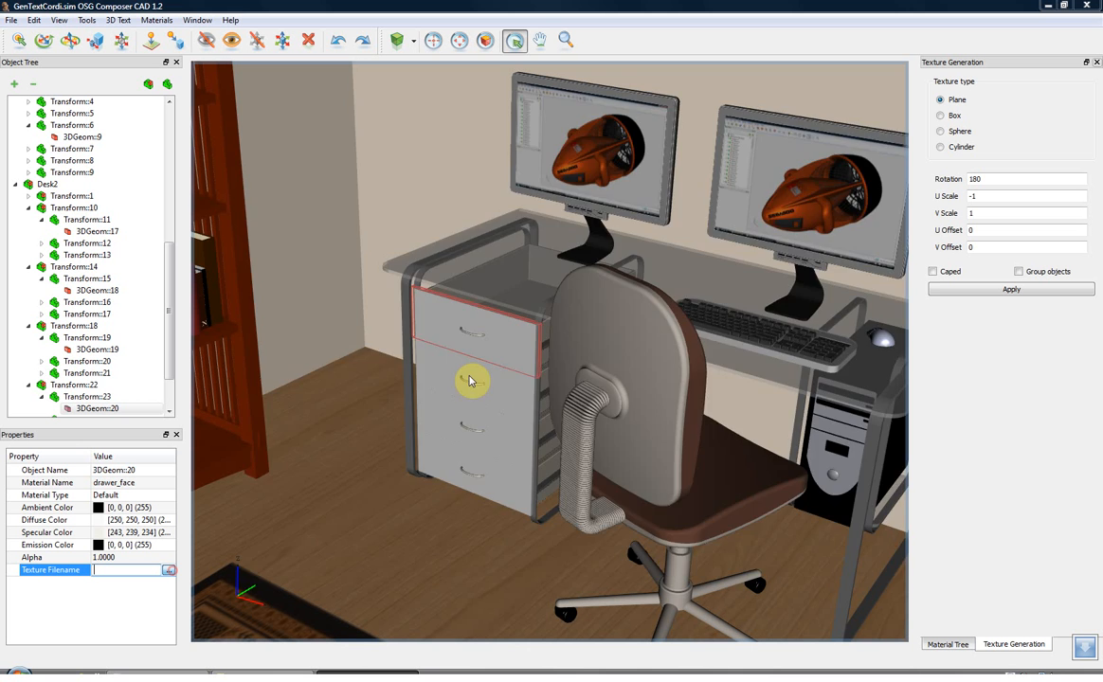
click(169, 570)
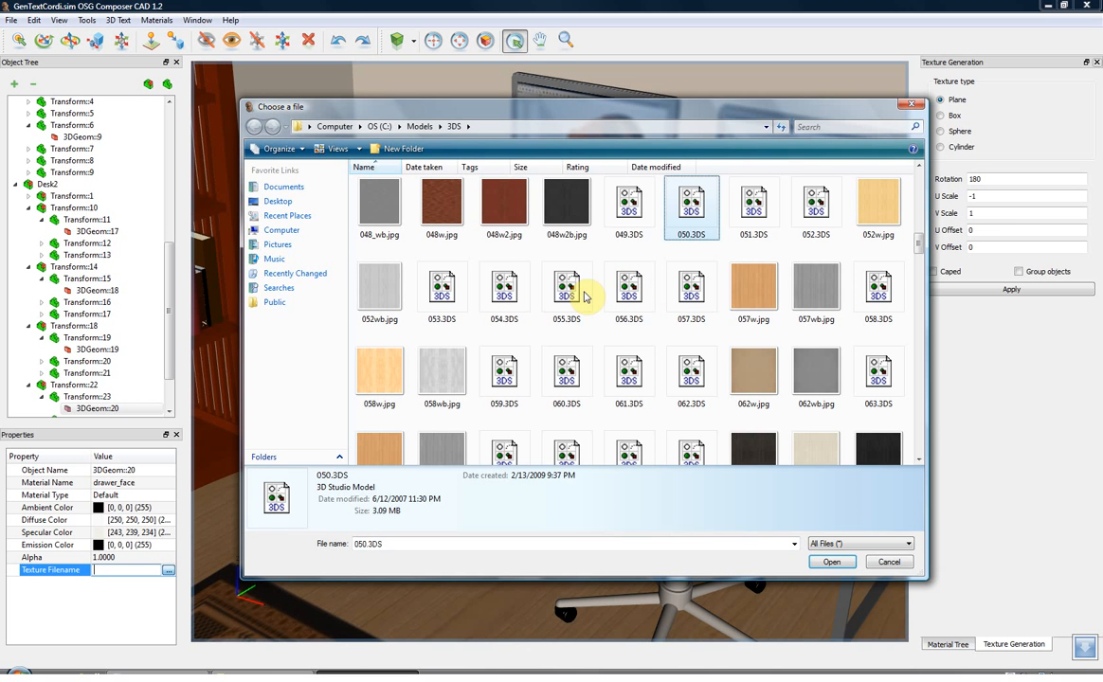
click(753, 289)
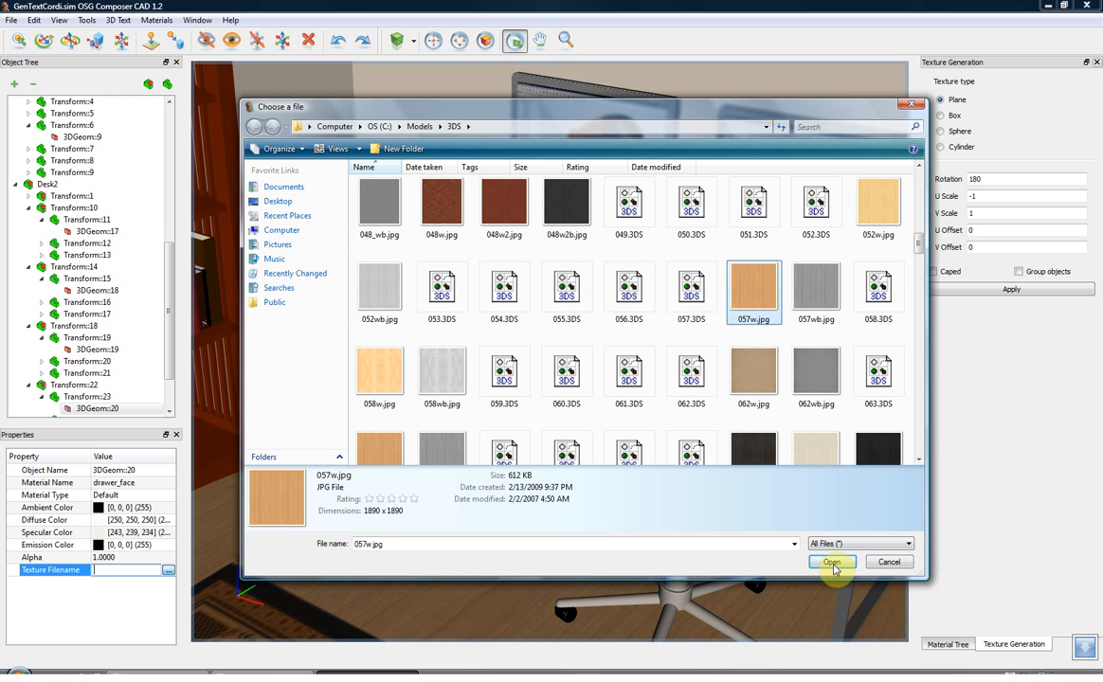
click(831, 561)
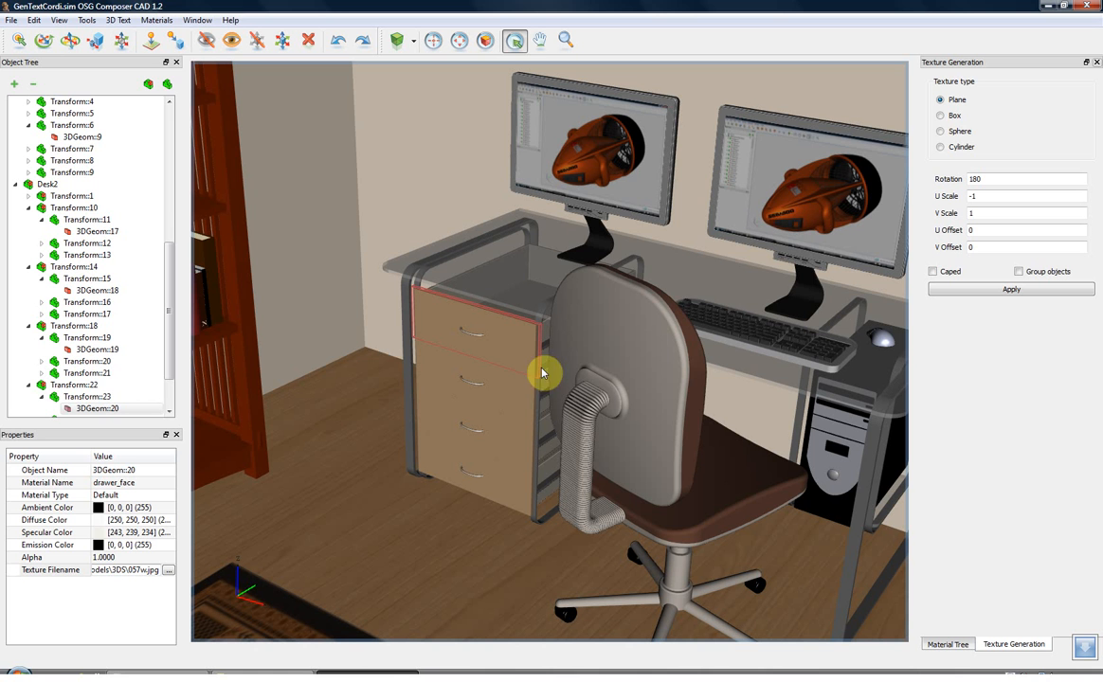
mouse_move(510, 433)
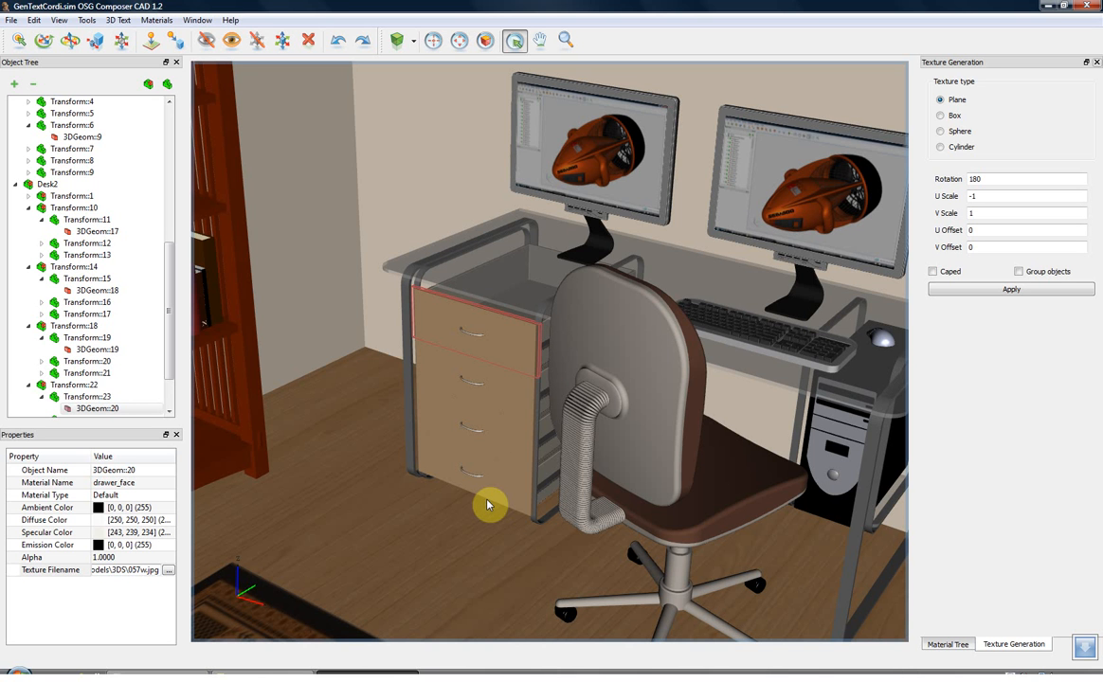
mouse_move(512, 489)
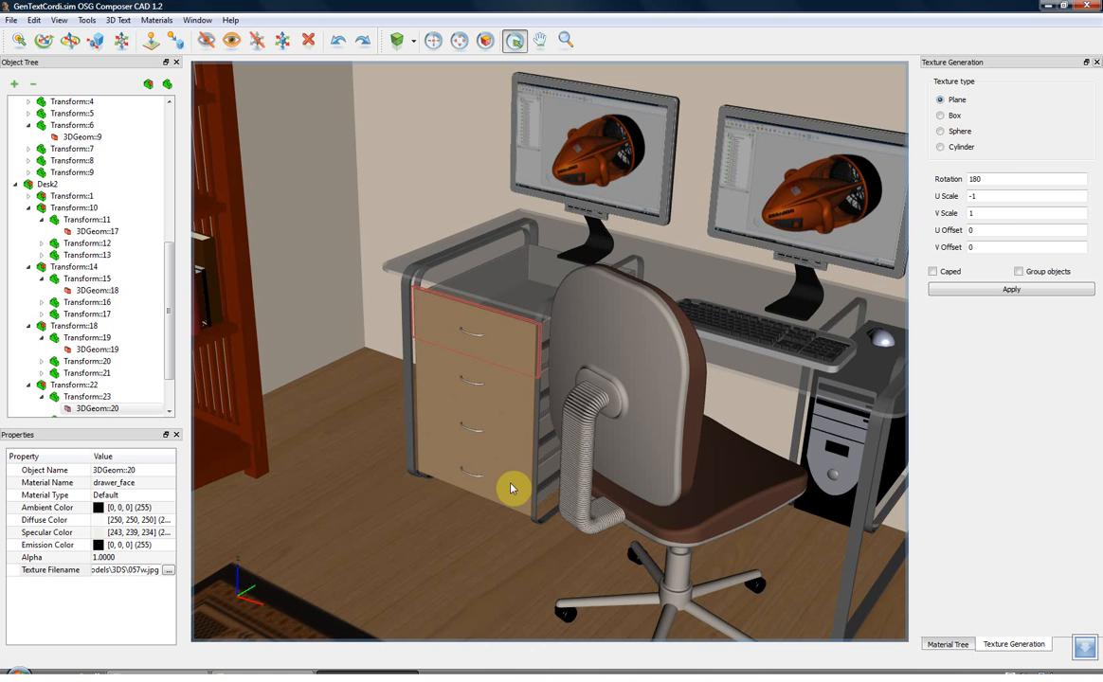
mouse_move(986, 162)
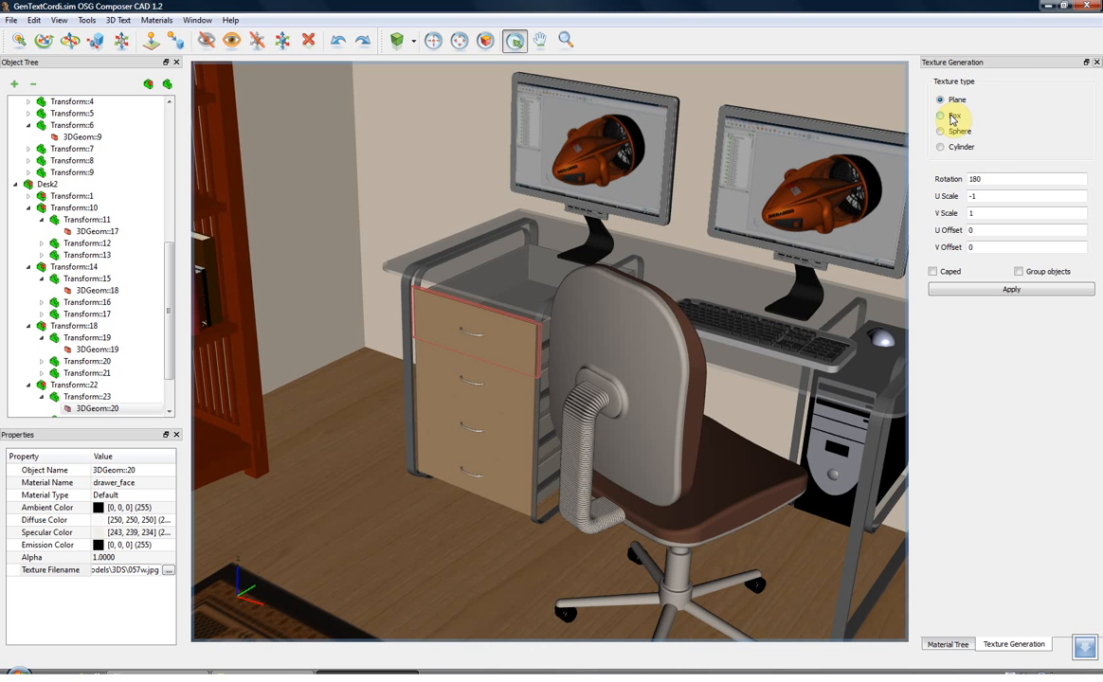
Box-map the wood grain with caps onto the top drawer face
click(934, 272)
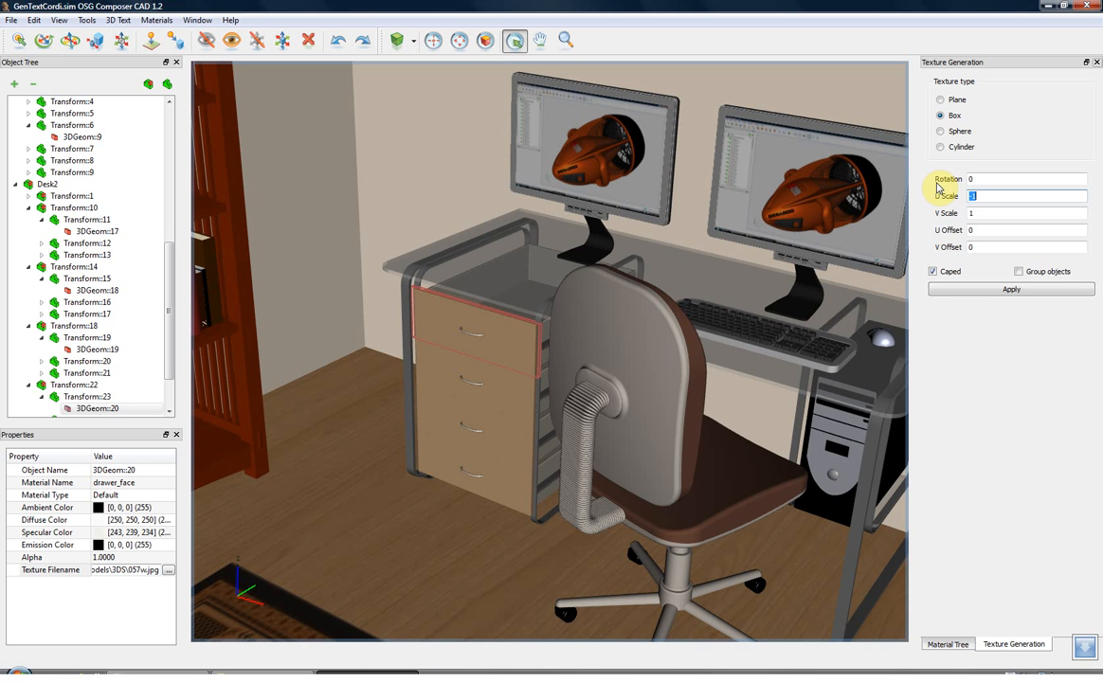
click(1010, 289)
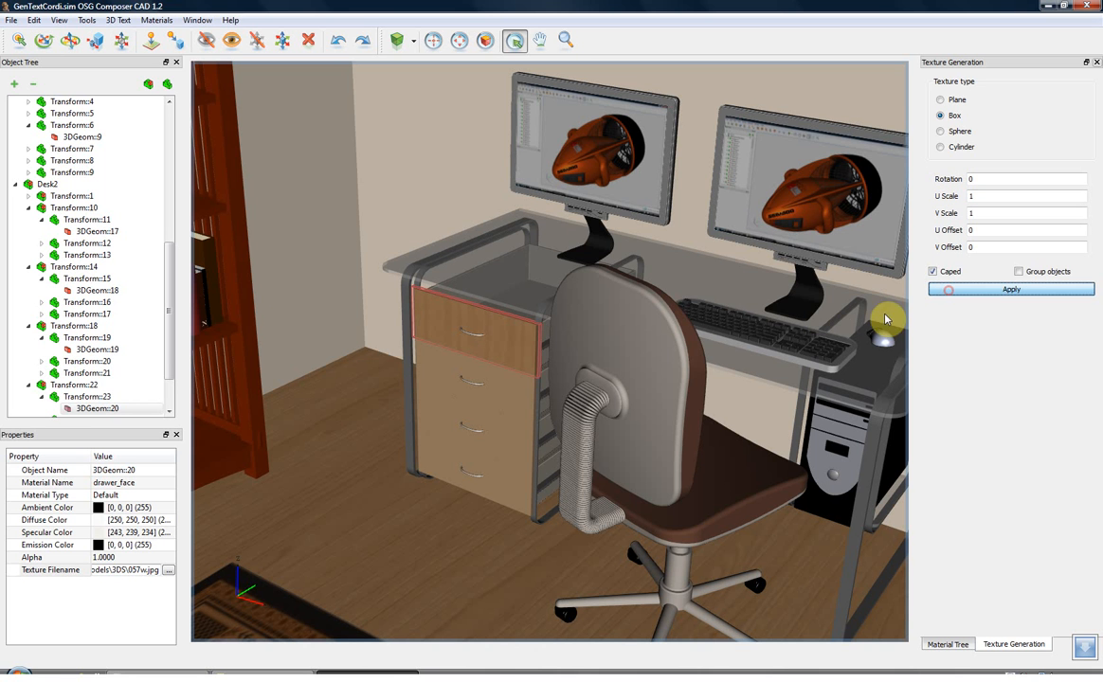
drag(886, 317, 537, 431)
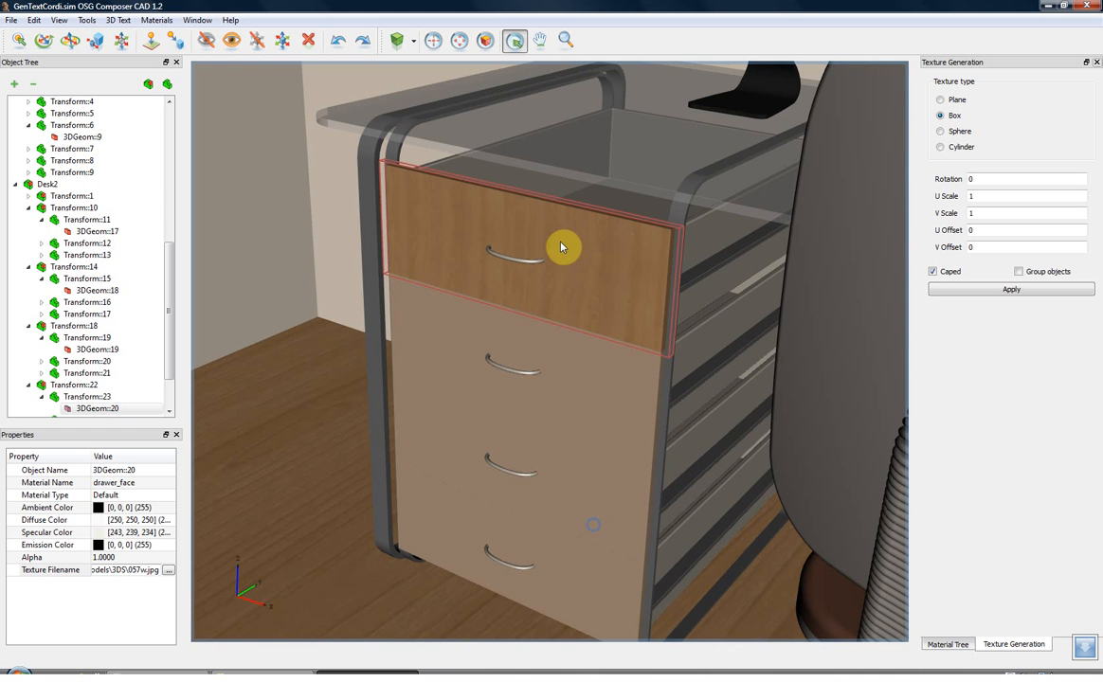
mouse_move(573, 270)
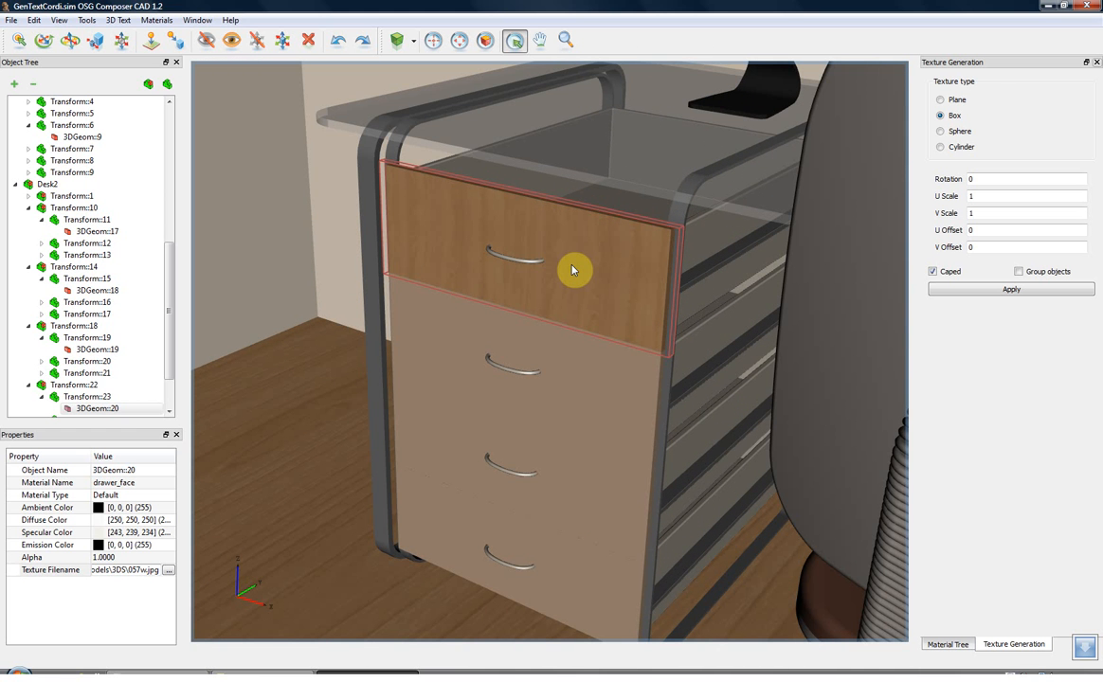
mouse_move(611, 389)
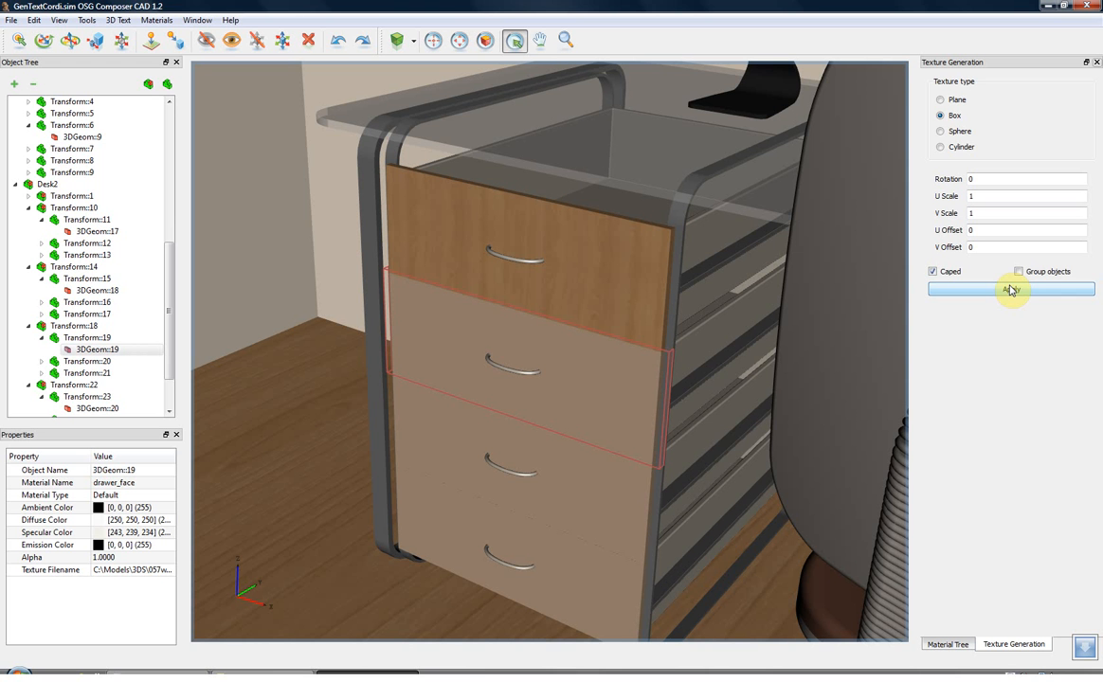
Apply box-mapped wood grain to the remaining drawers with U offsets .2, .5 and .7
click(1010, 289)
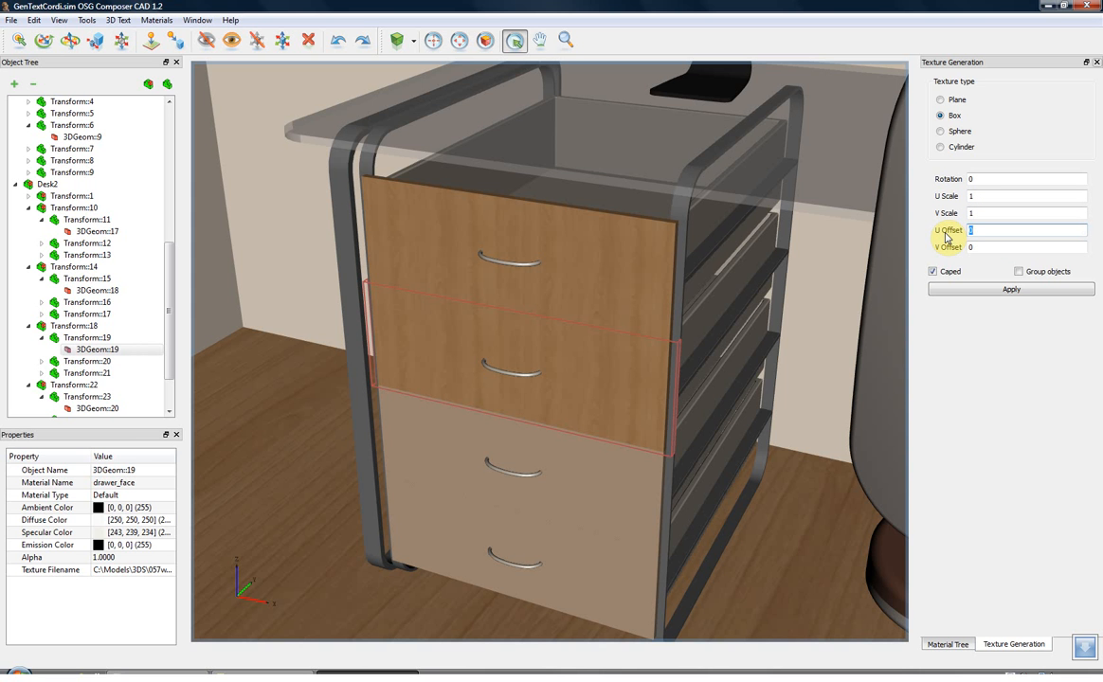
text(.2)
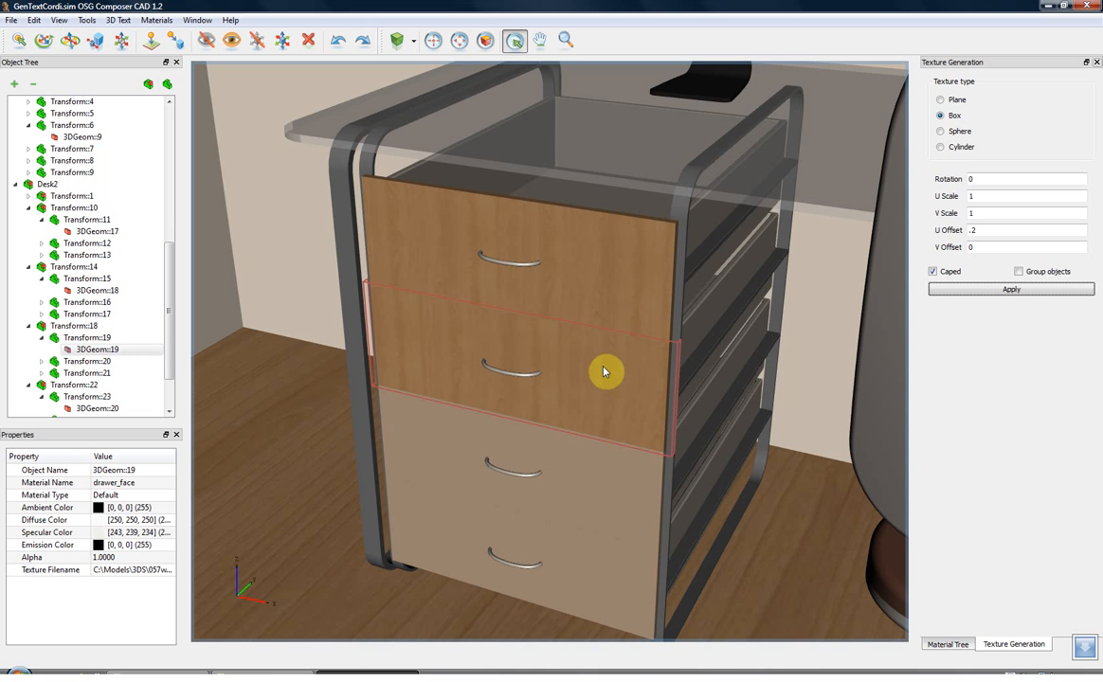
mouse_move(625, 373)
text(.5)
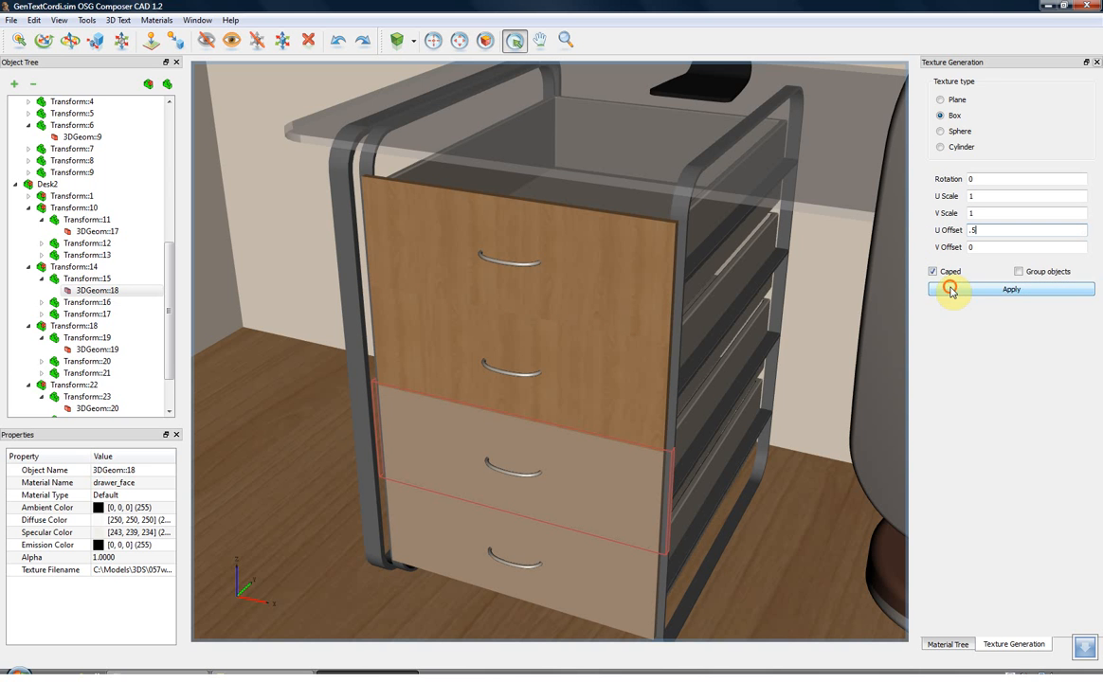
click(1011, 289)
text(.7)
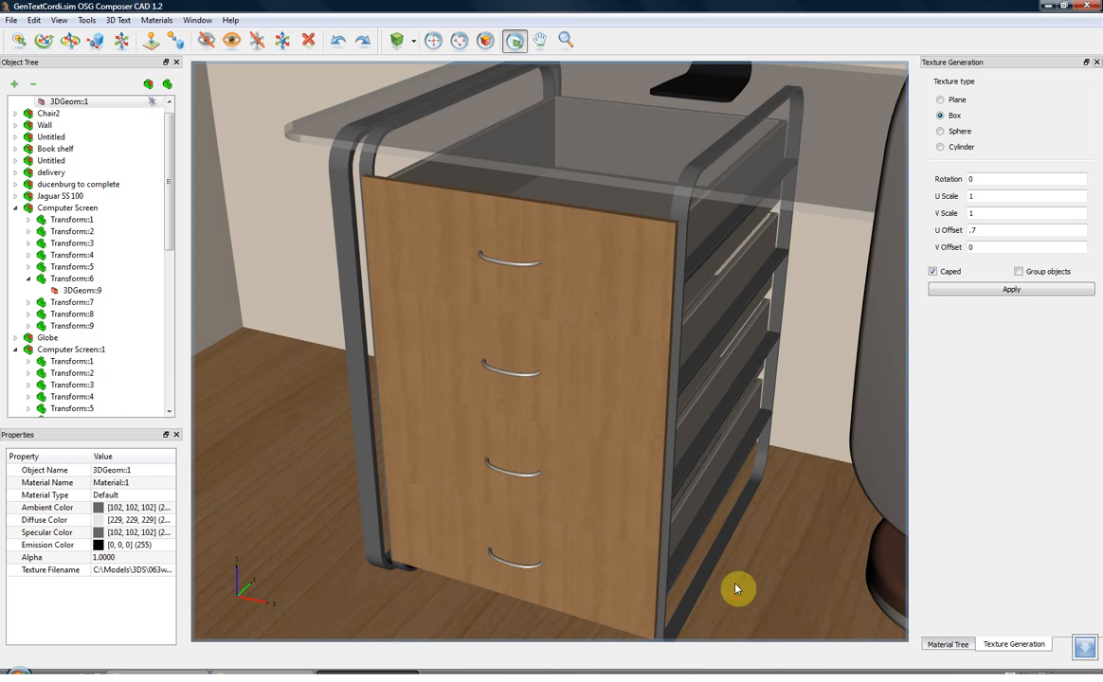
drag(737, 589, 460, 390)
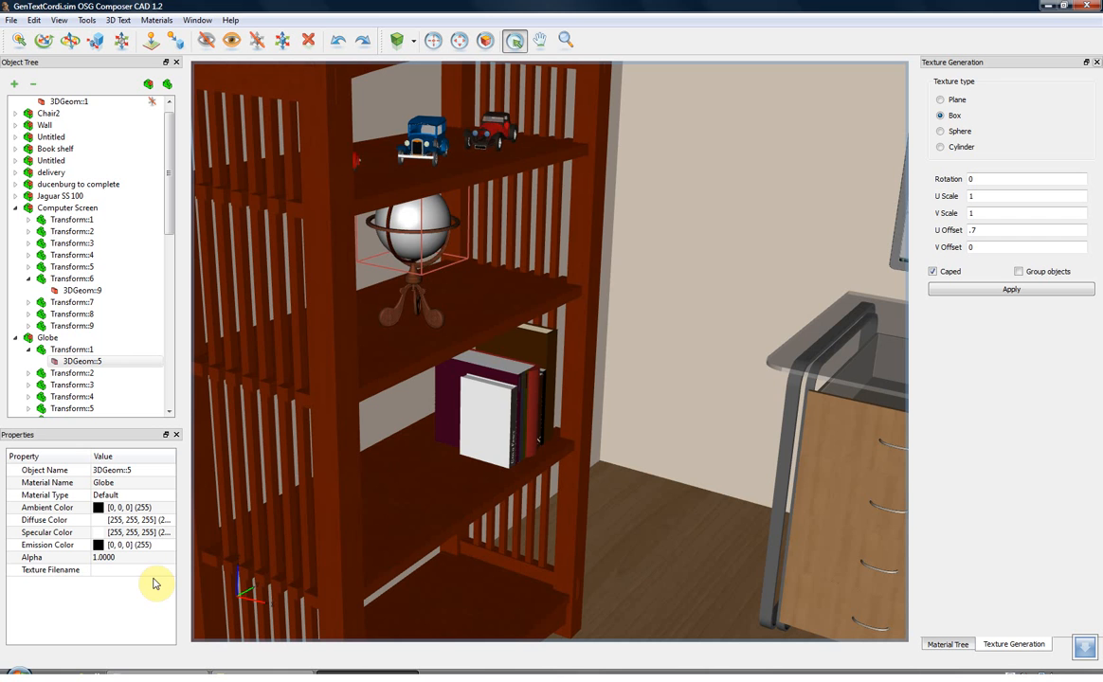
Load worldMapq.jpg as the globe's texture and zoom onto the globe
click(168, 570)
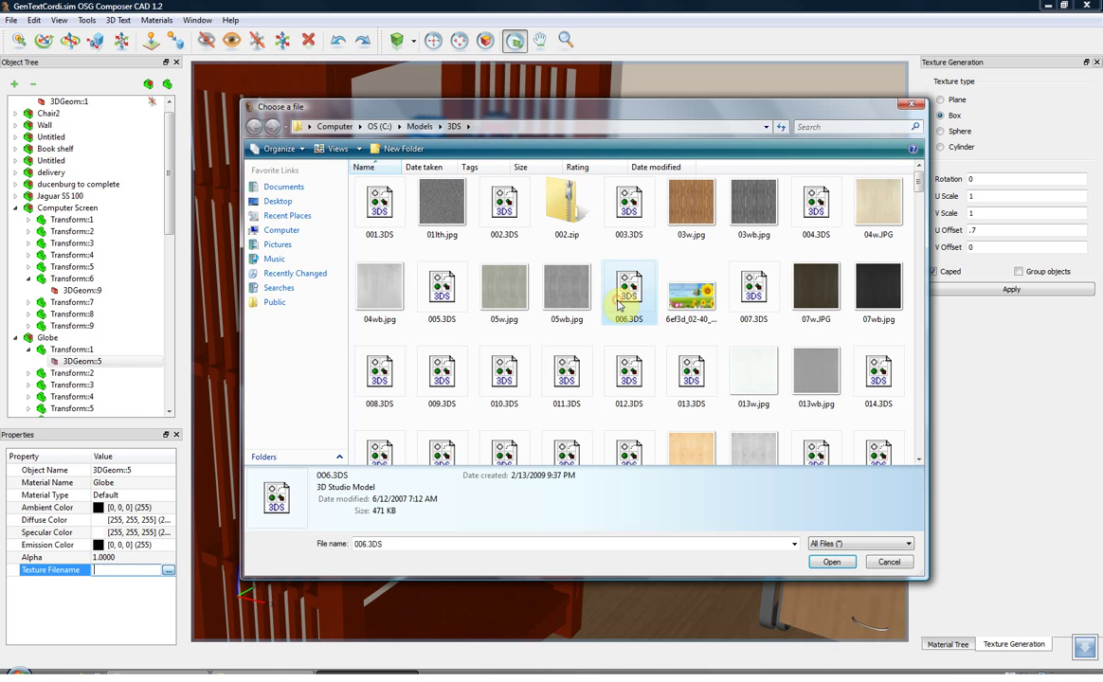
click(567, 346)
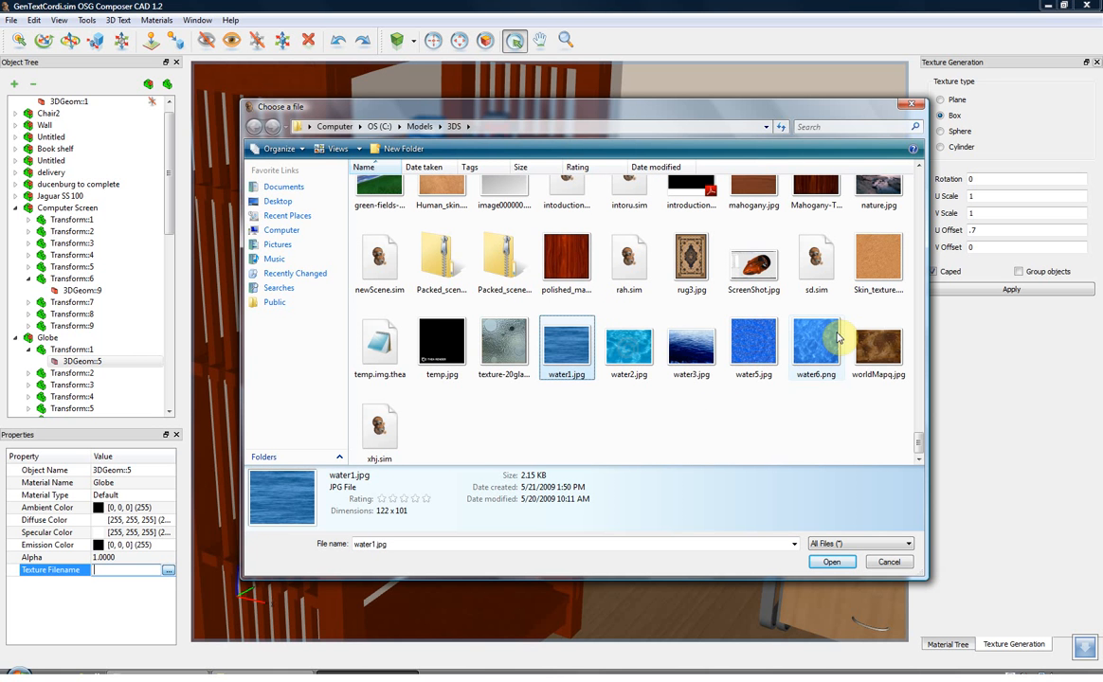
click(878, 341)
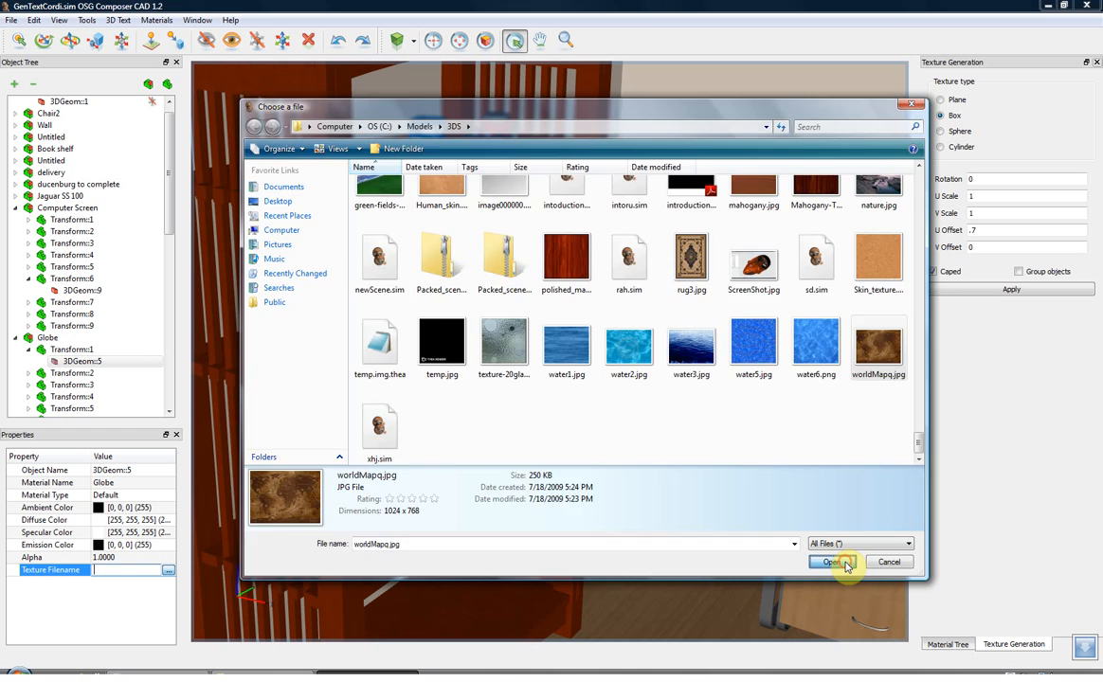
click(832, 562)
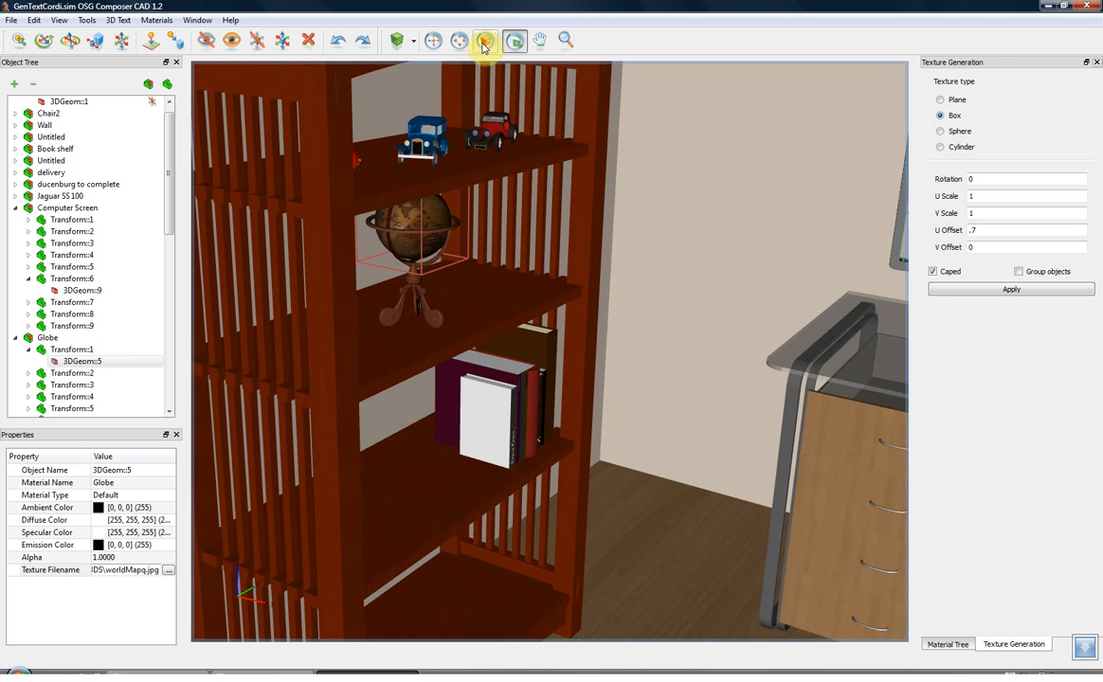
click(485, 40)
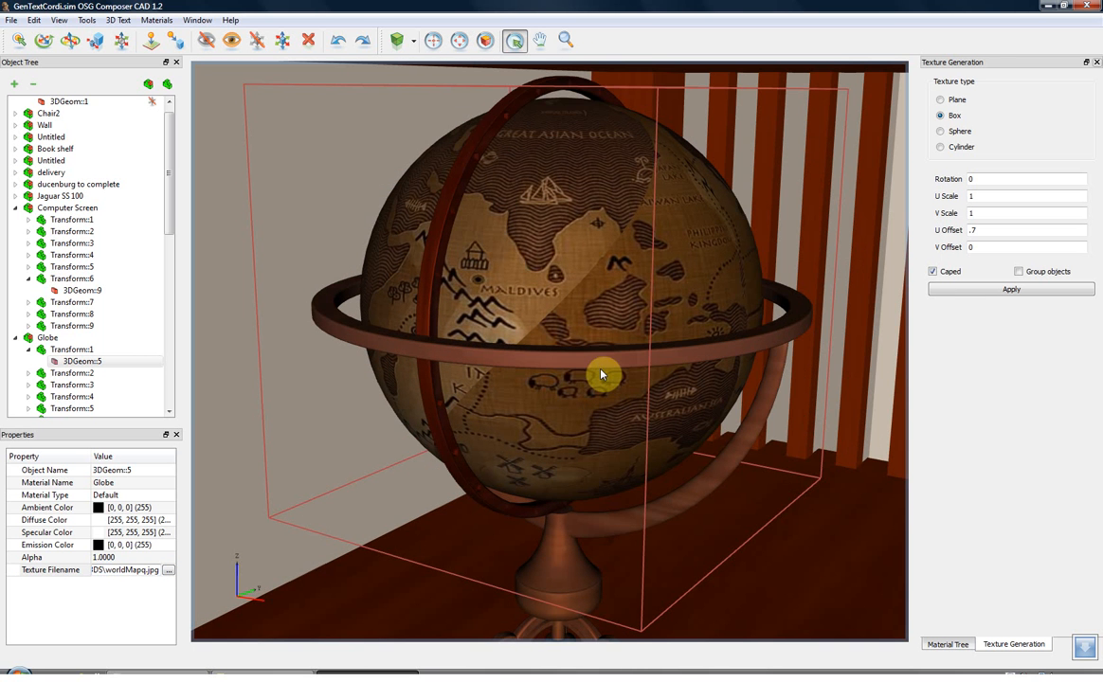
mouse_move(641, 214)
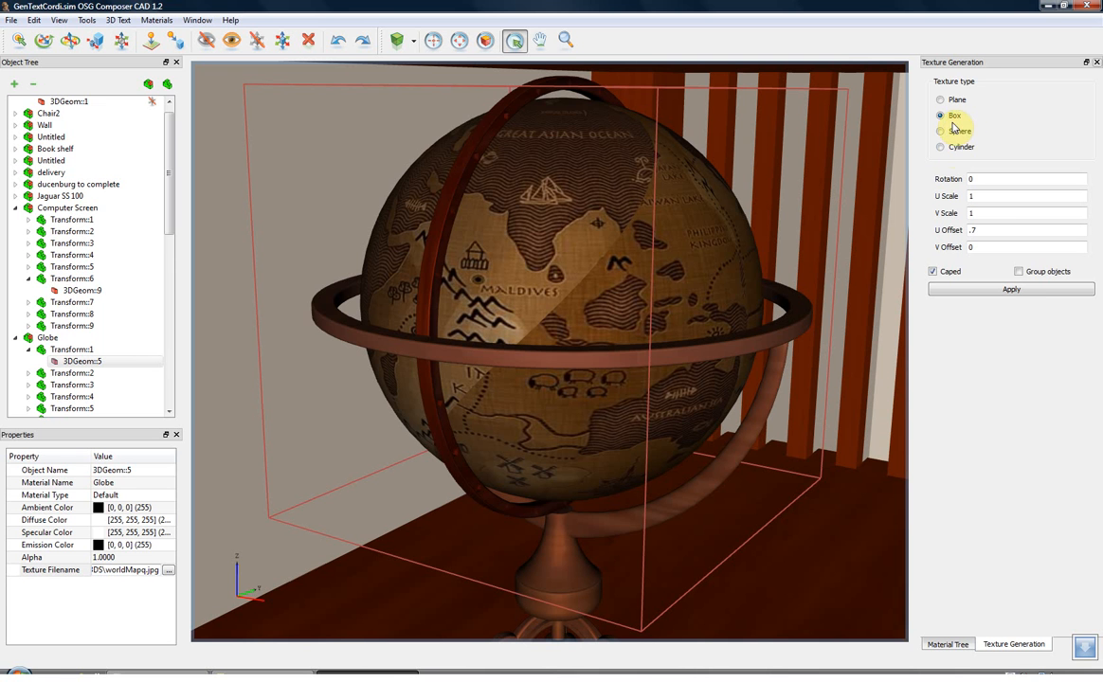
Sphere-map the globe's world map with U offset 0, then zoom out to the room
click(940, 132)
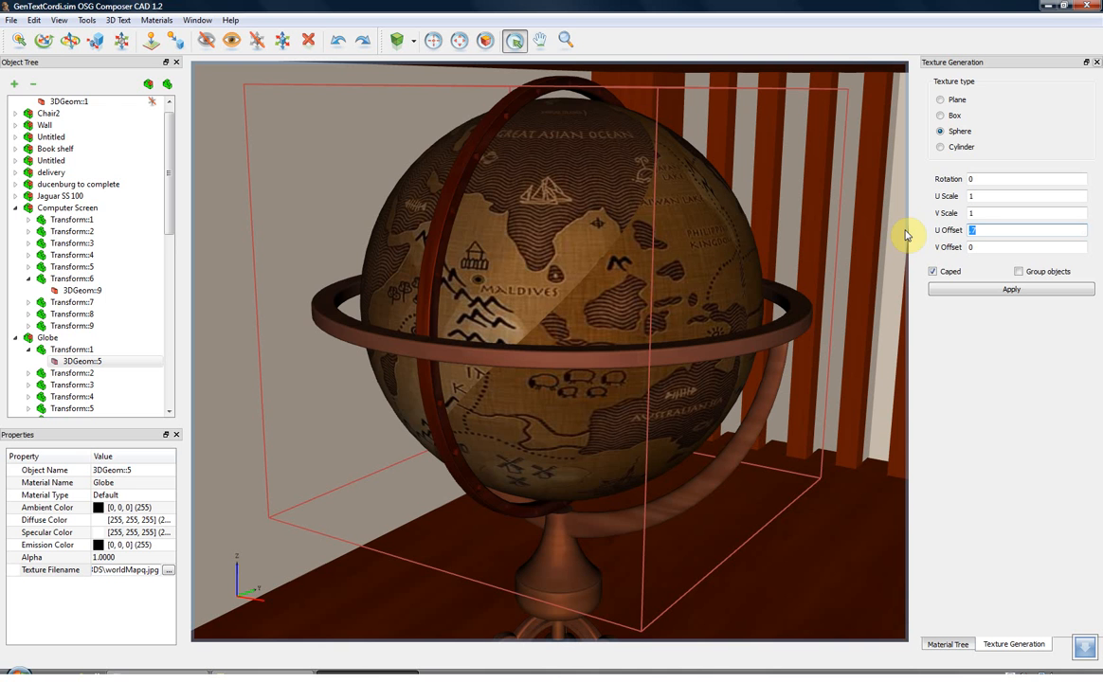
click(1010, 290)
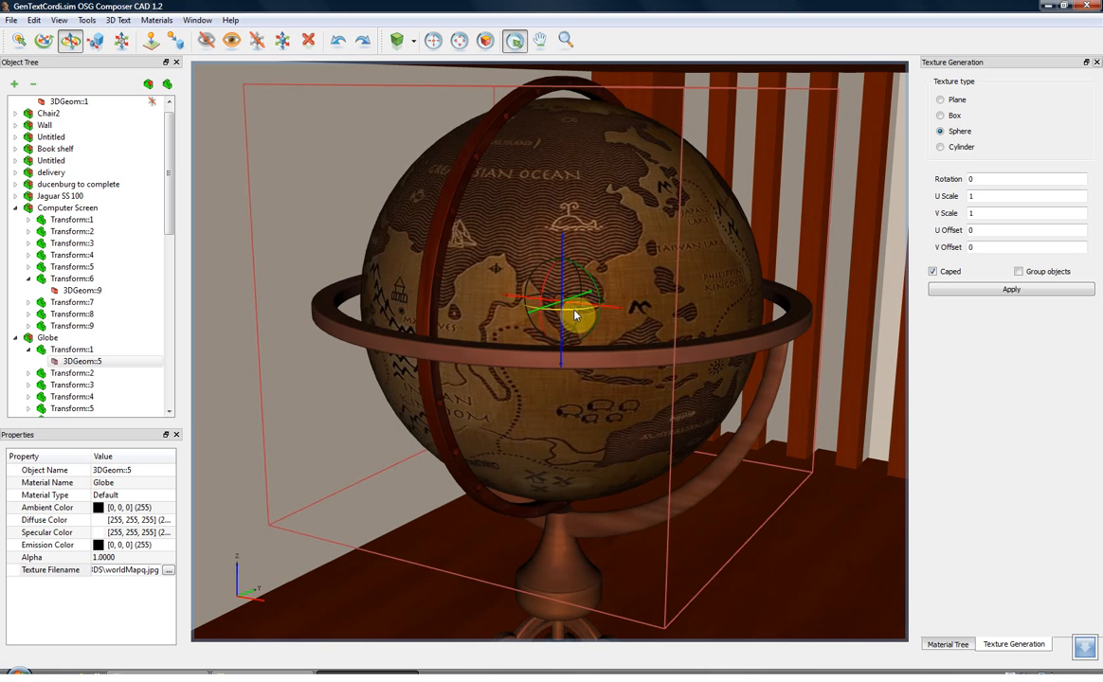
drag(573, 314, 625, 313)
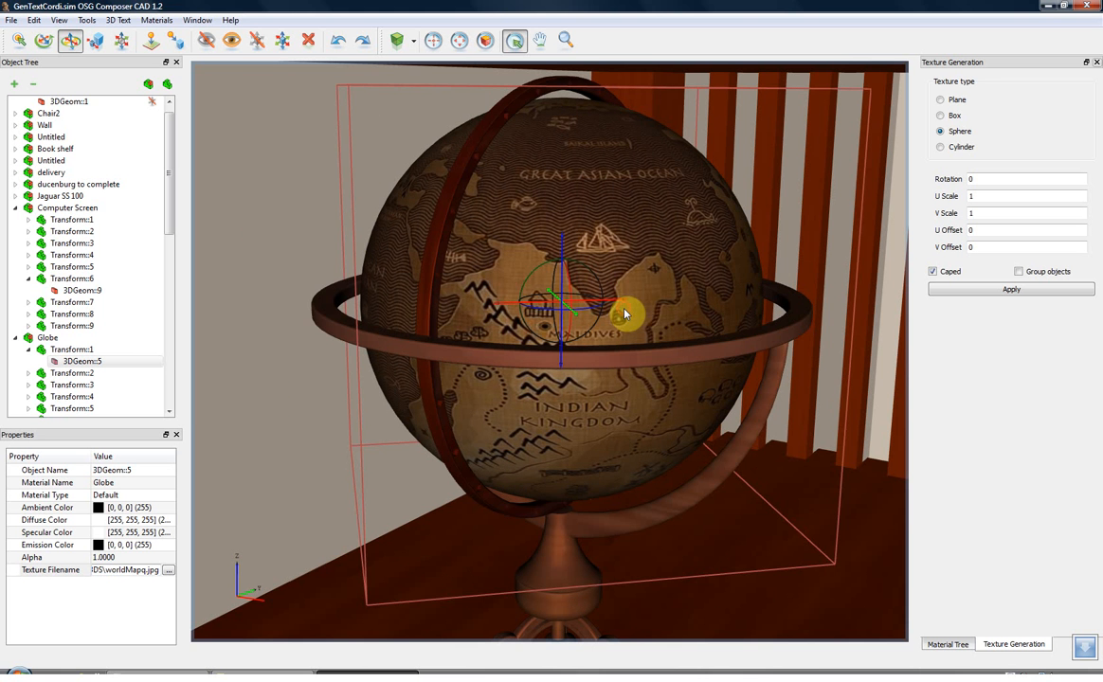
click(465, 41)
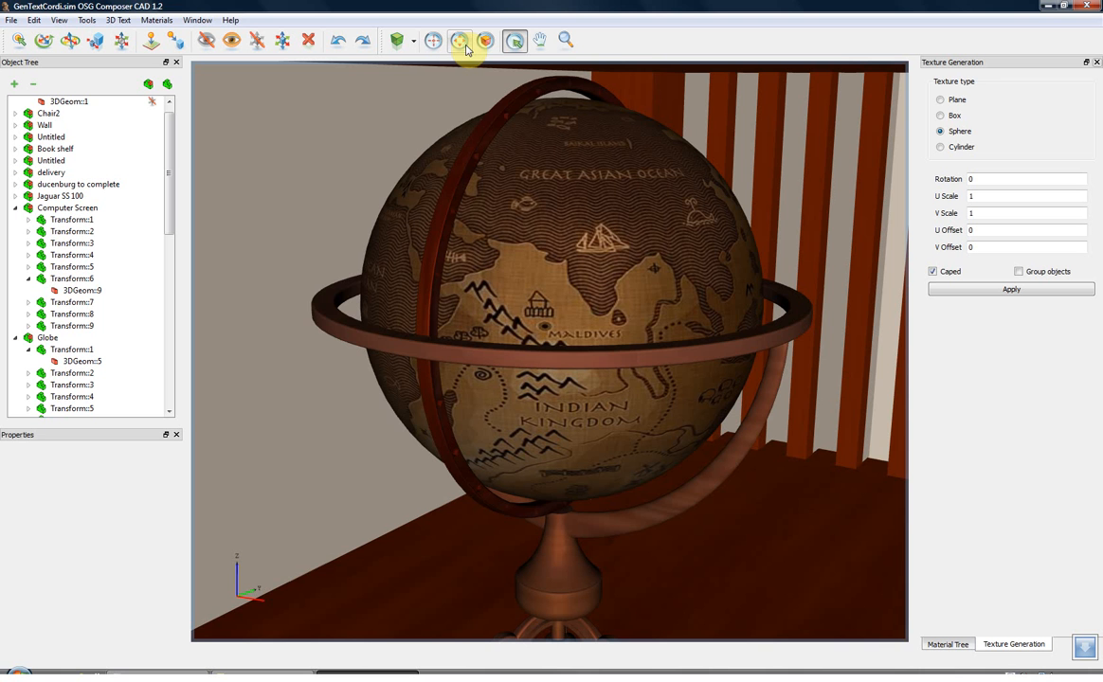
click(464, 40)
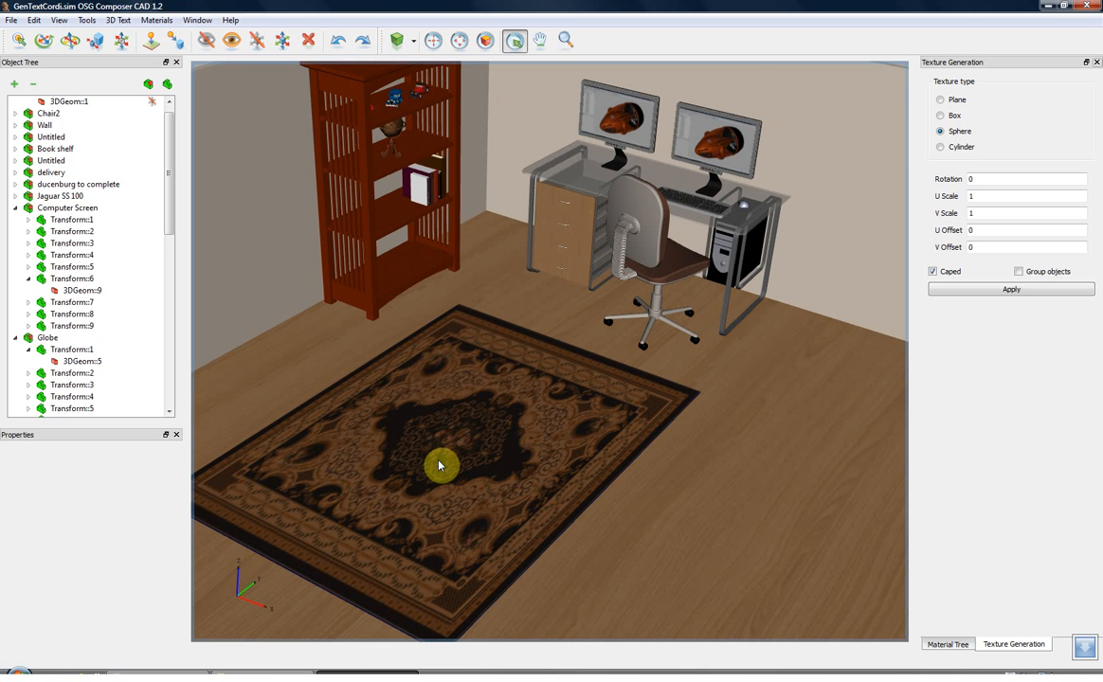
Plane-map the carpet, trial a 30° rotation, then tile it at U scale 3, V scale 2
click(440, 465)
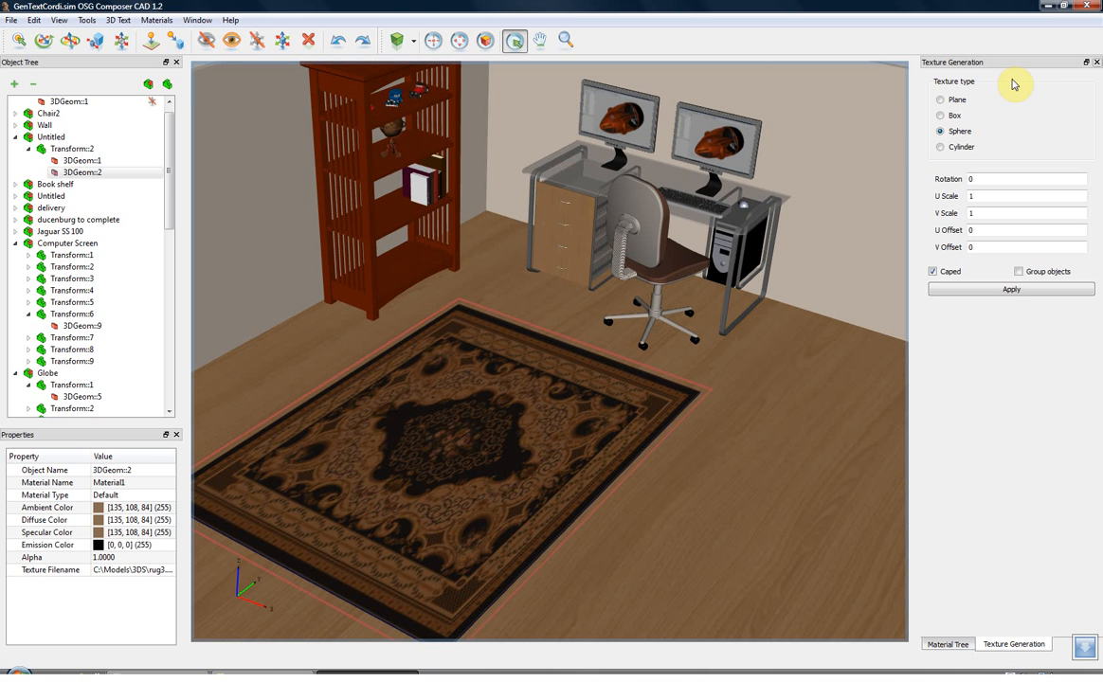
click(940, 100)
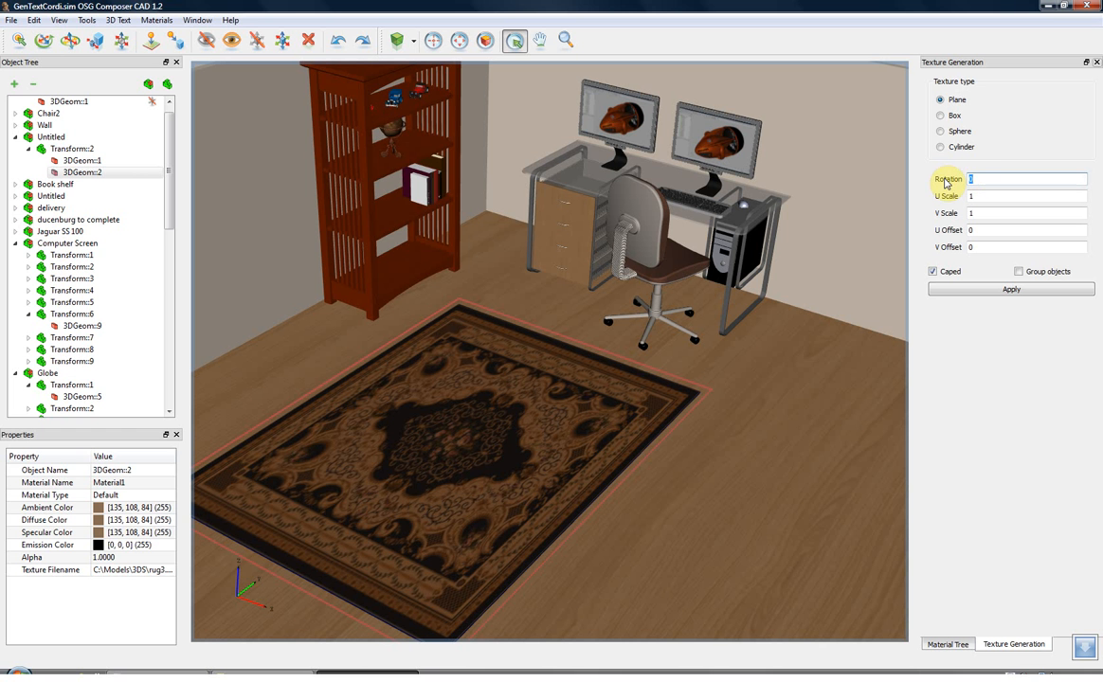
text(30)
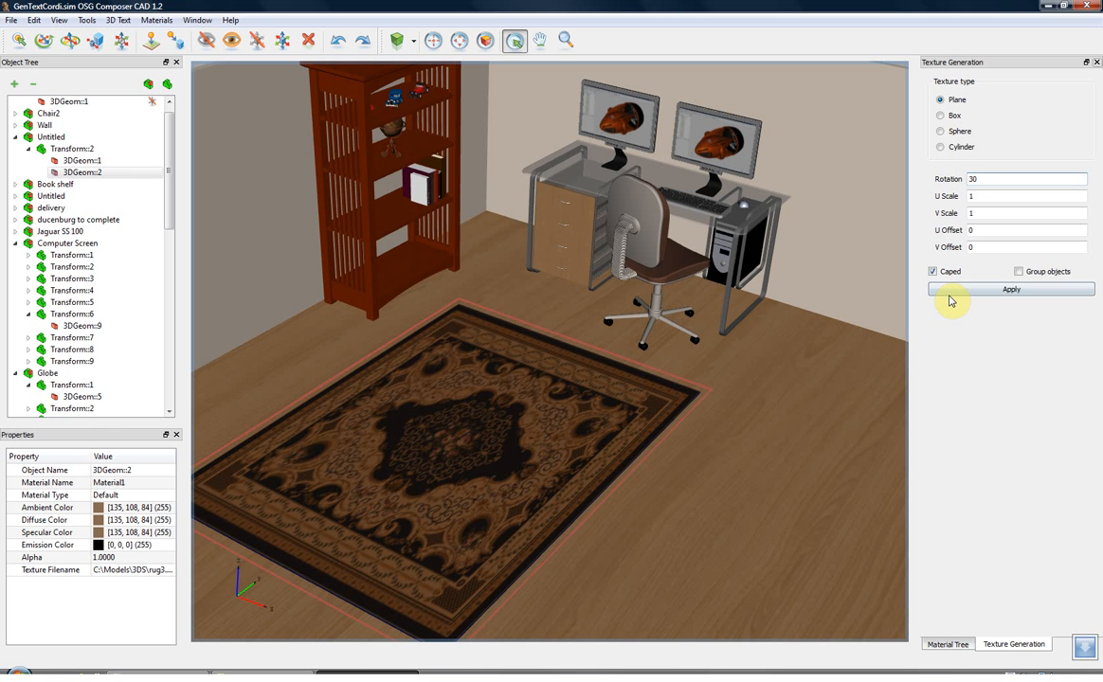
click(1011, 289)
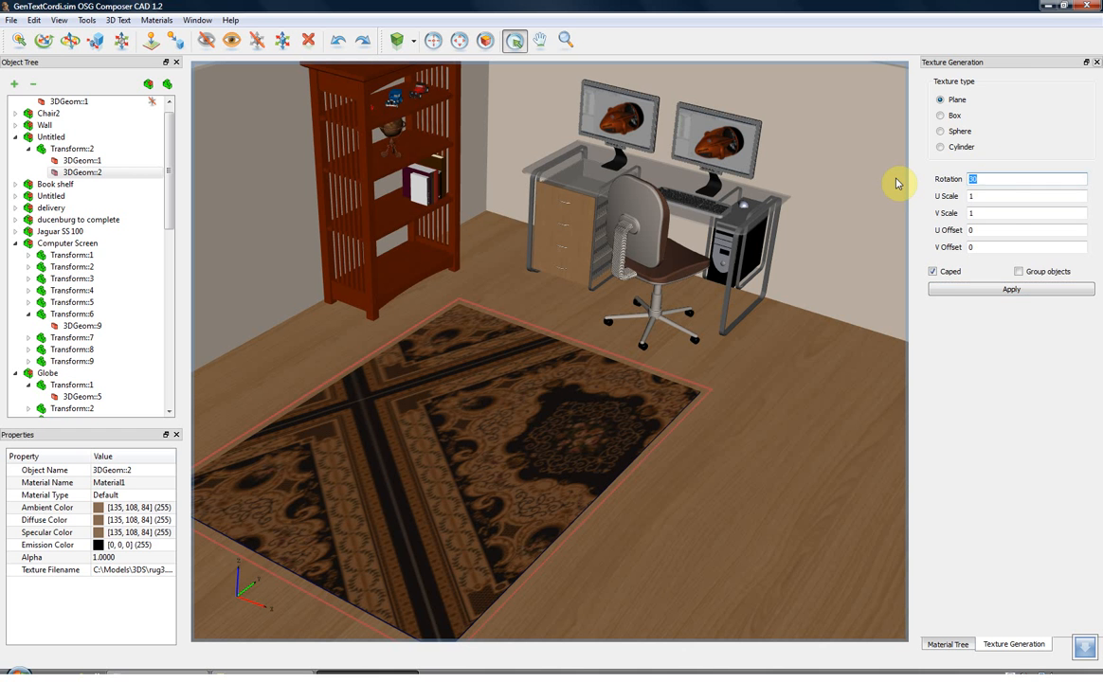
click(1010, 289)
text(2)
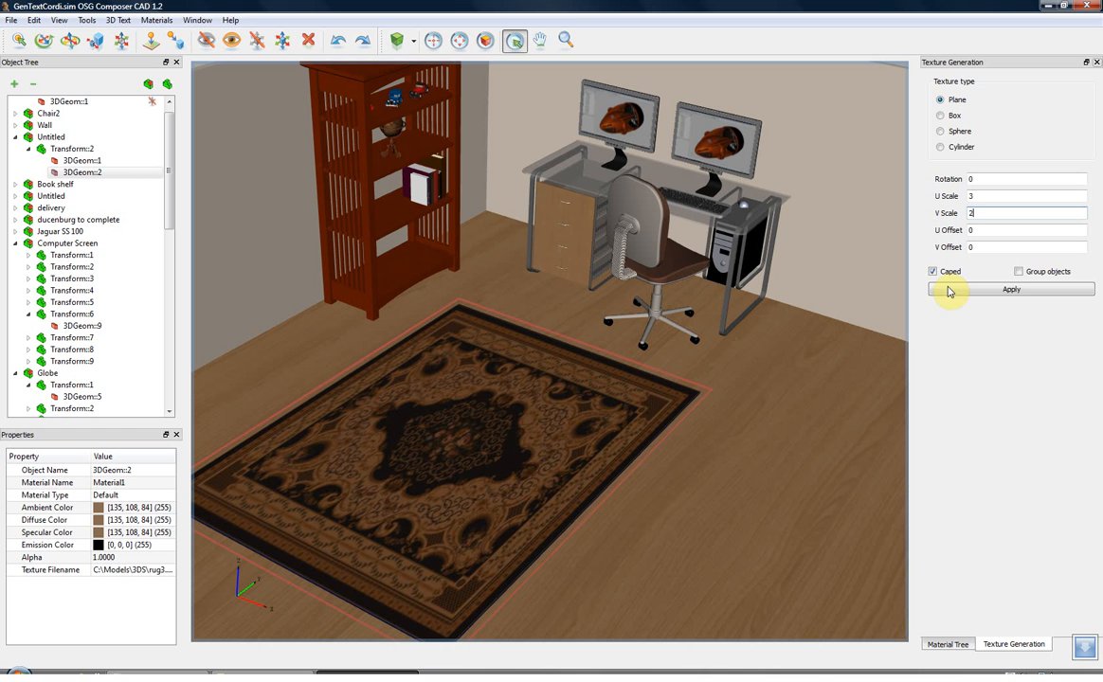
click(1010, 289)
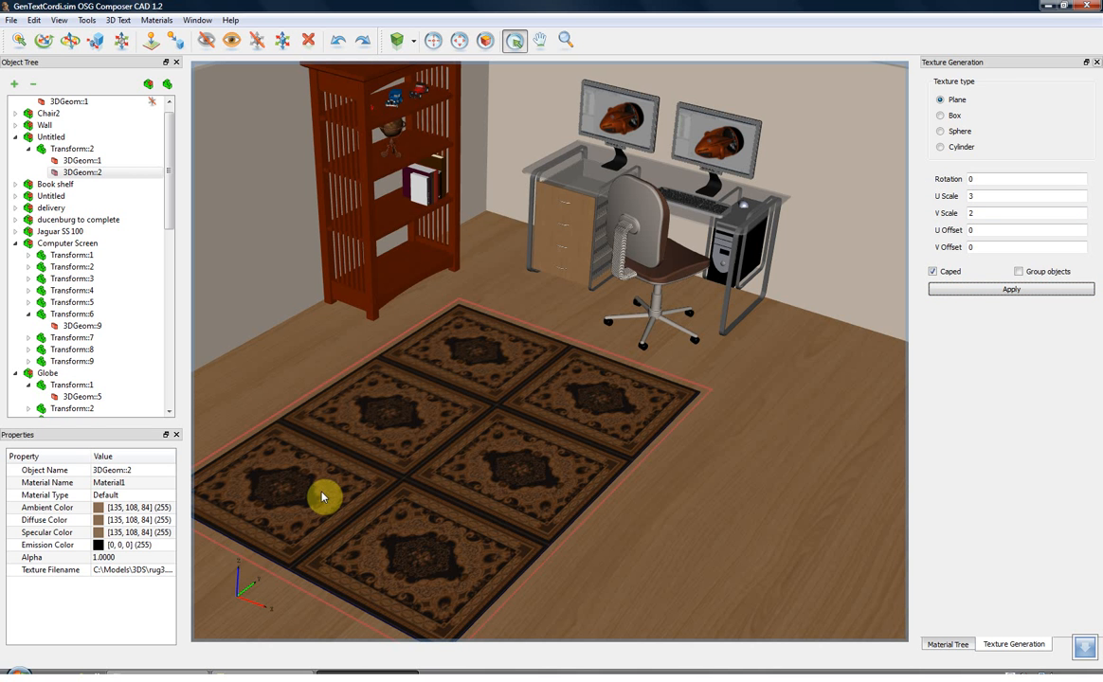
mouse_move(934, 267)
text(1)
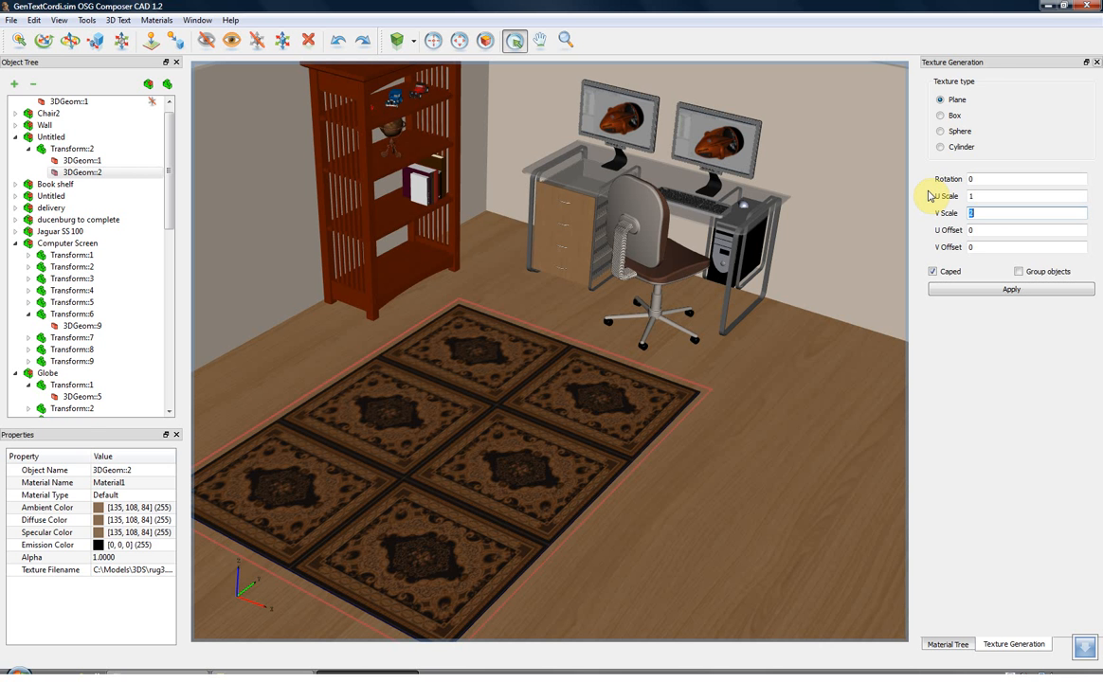
Reset carpet scales to 1, trial offsets .2 and .5, then zero both offsets
click(1010, 289)
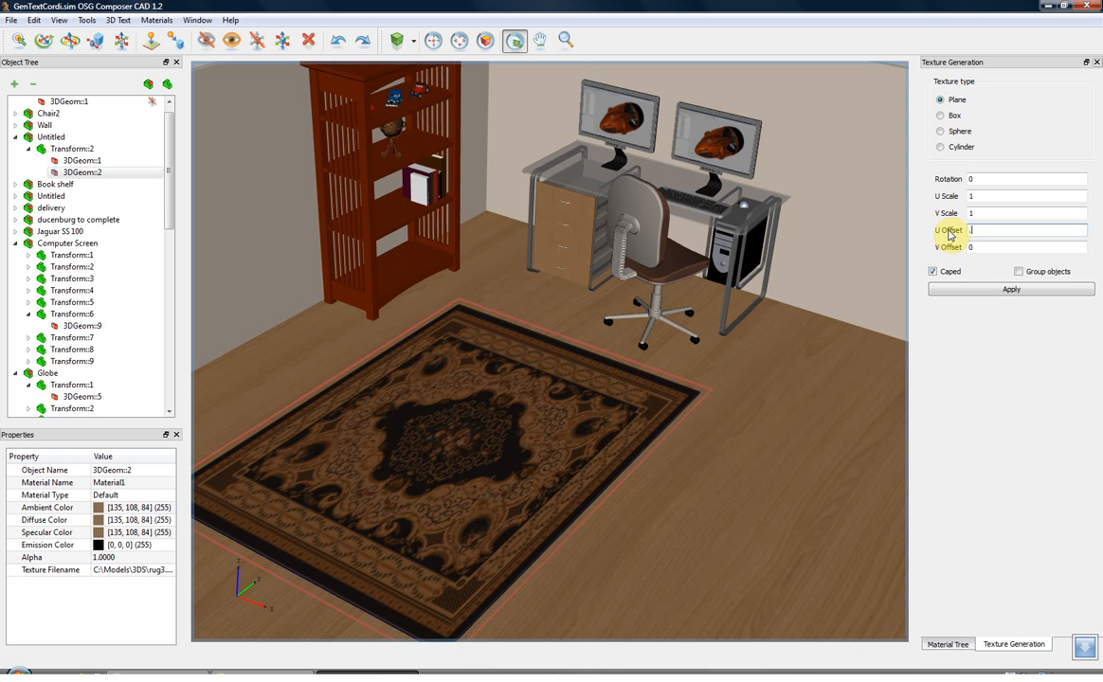
text(.5)
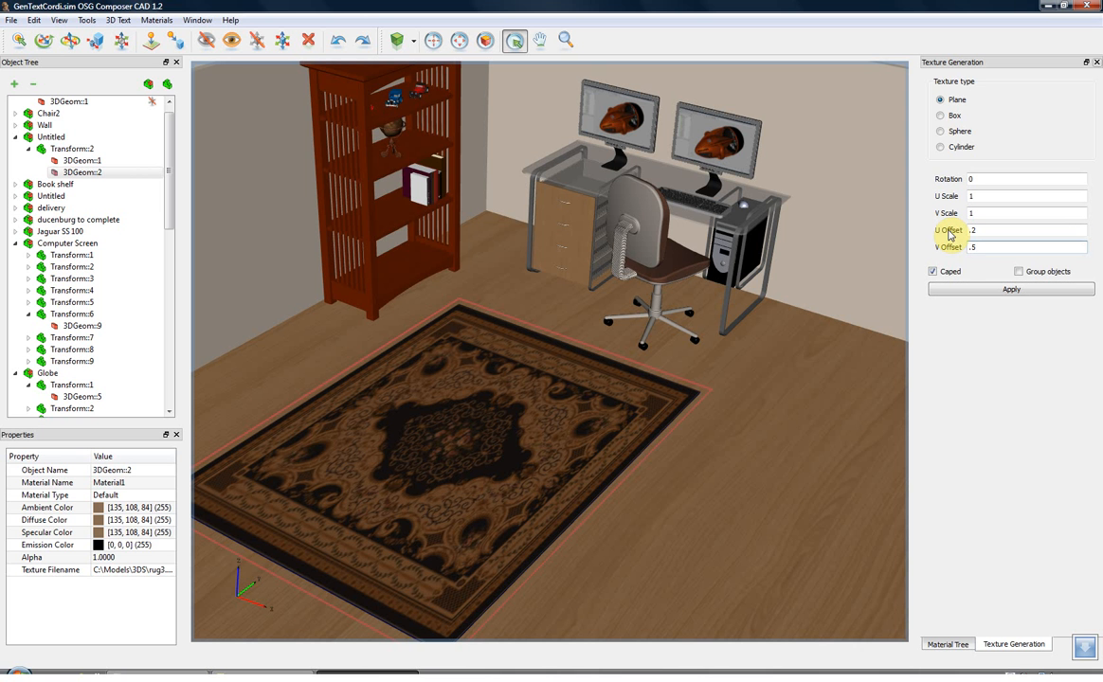
click(1010, 289)
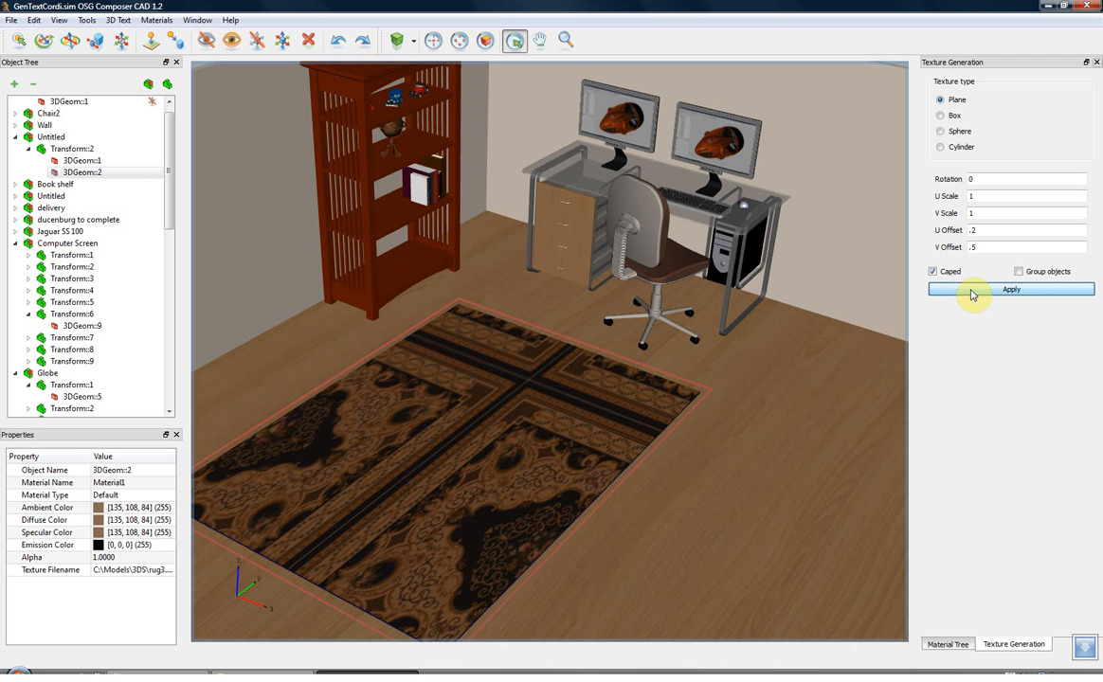
mouse_move(967, 235)
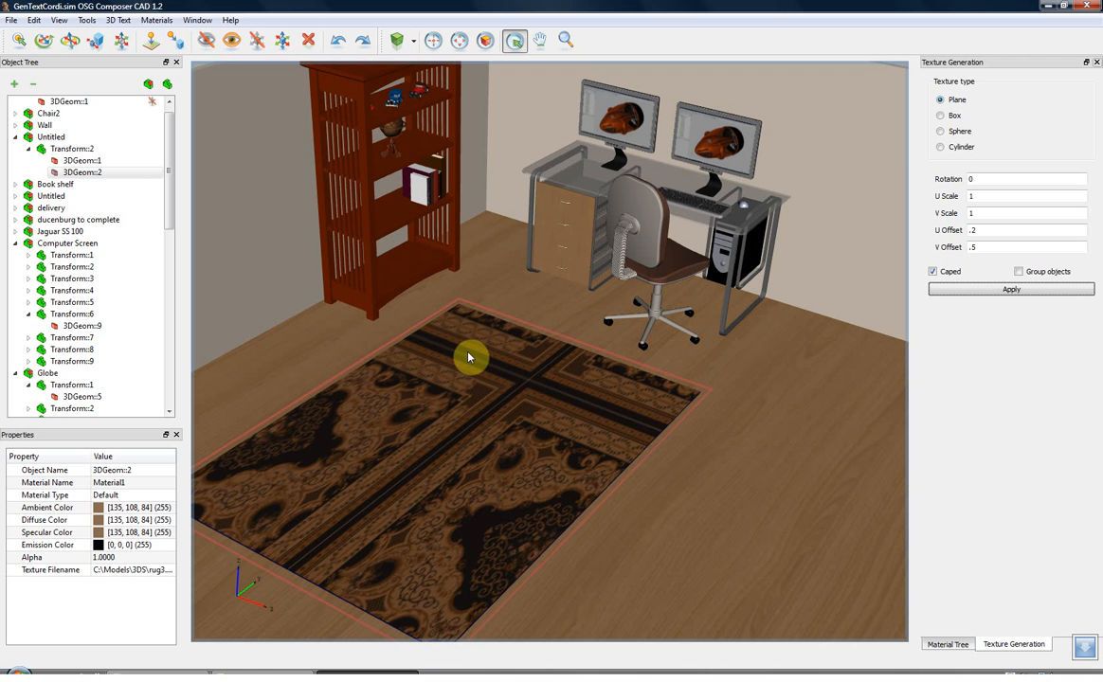
mouse_move(452, 431)
text(0)
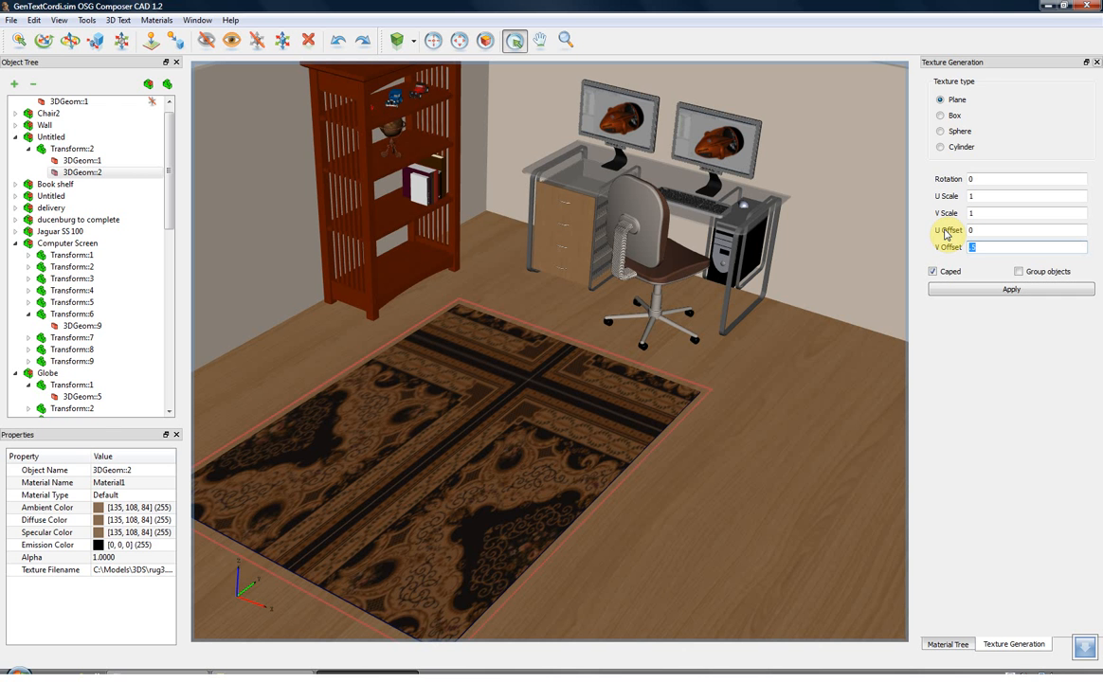
click(1010, 289)
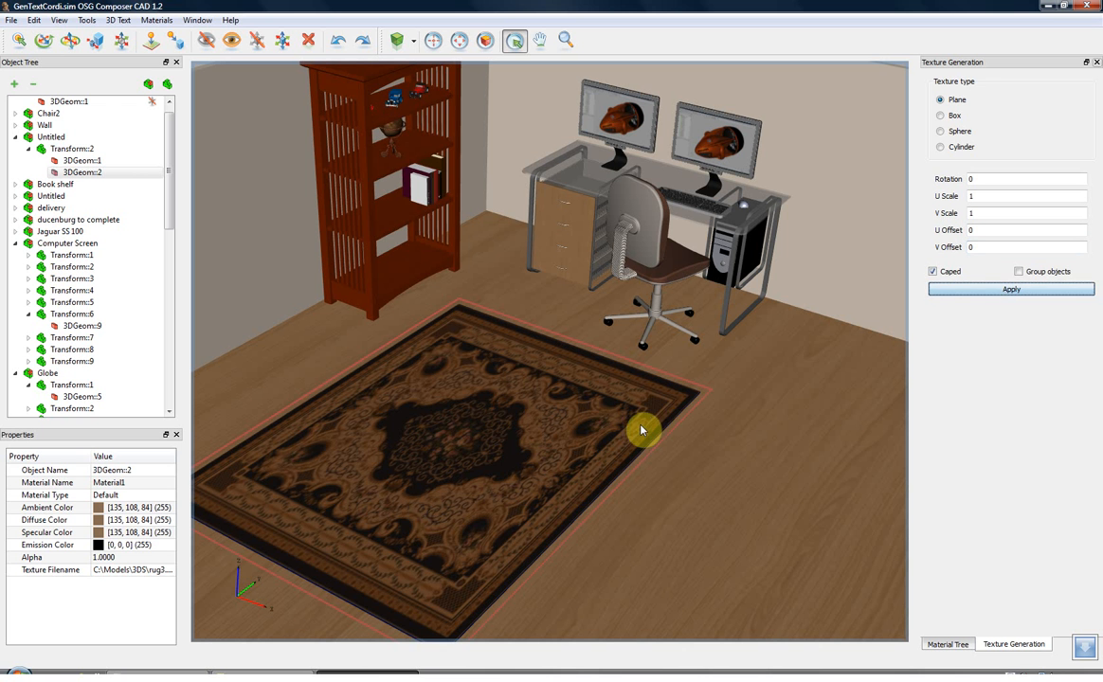